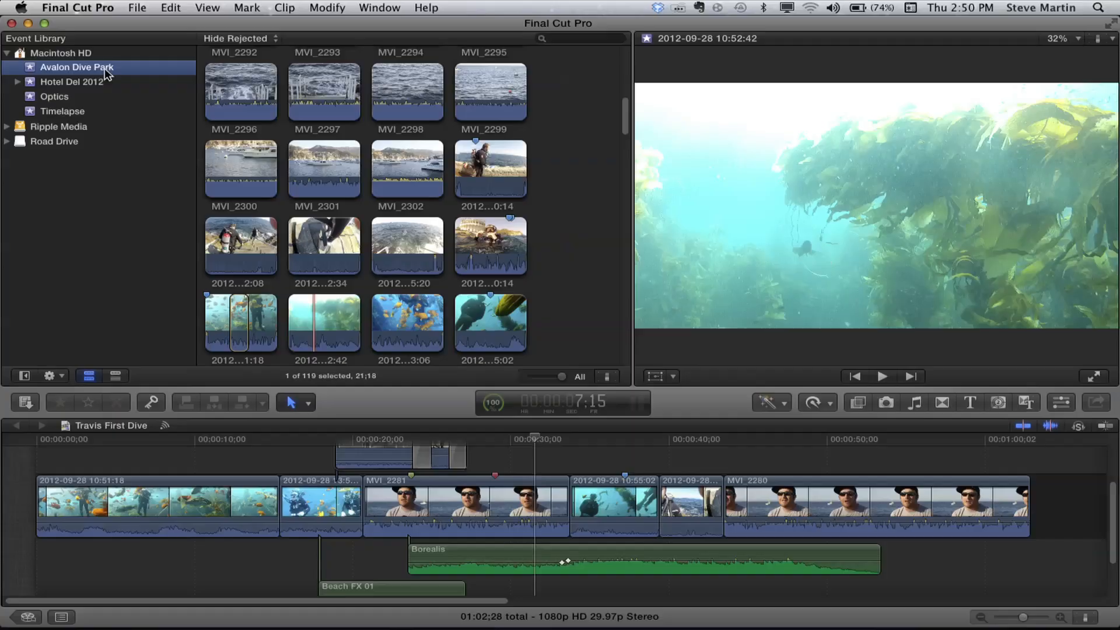
- Duplicate the default command set from Commands > Customize and name the copy 'Color Board Set'
{"action": "left_click", "coordinate": [225, 439]}
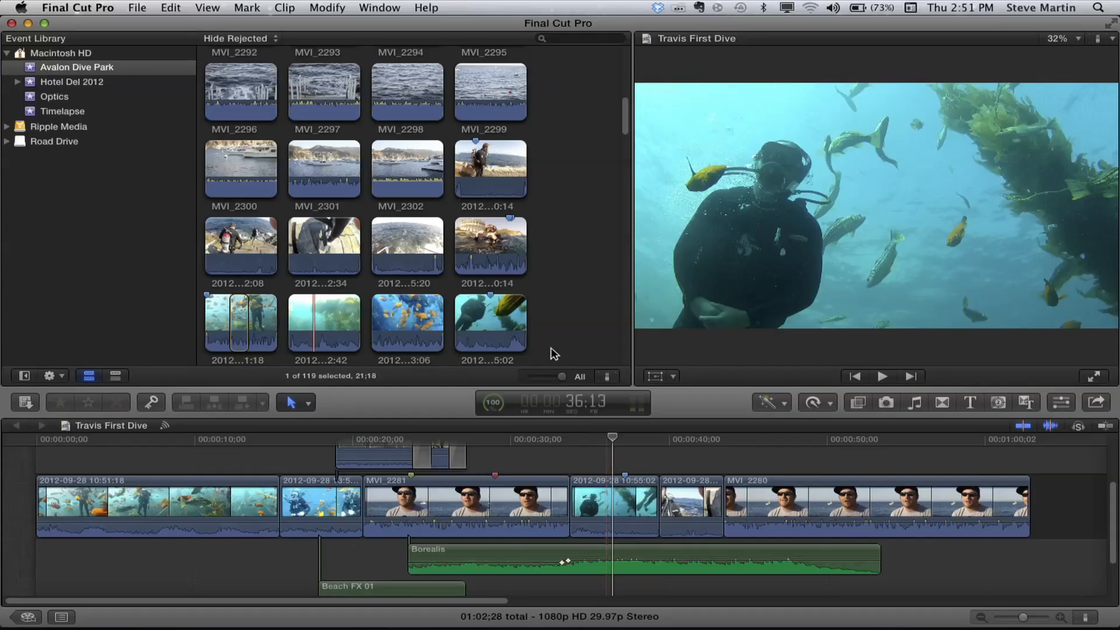
{"action": "left_click", "coordinate": [77, 7]}
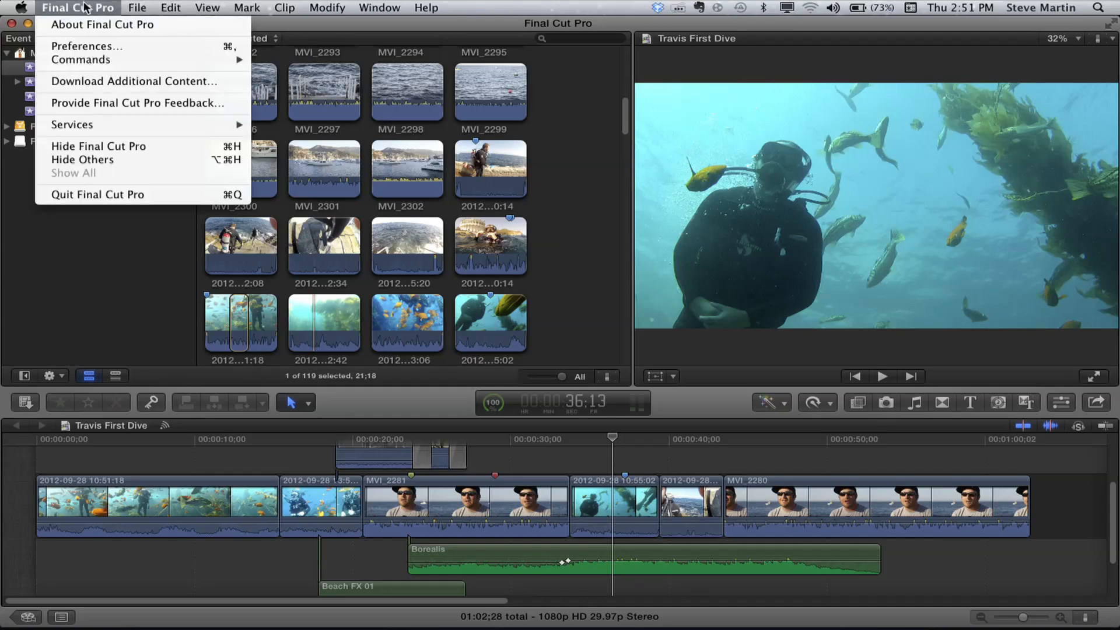
{"action": "mouse_move", "coordinate": [85, 45]}
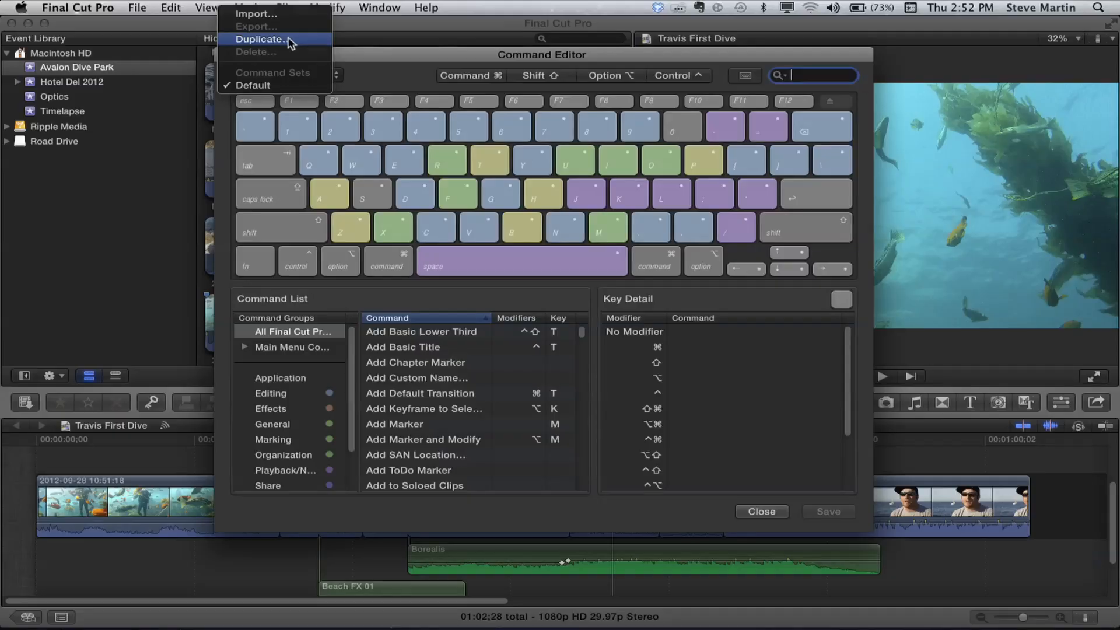
{"action": "left_click", "coordinate": [260, 39]}
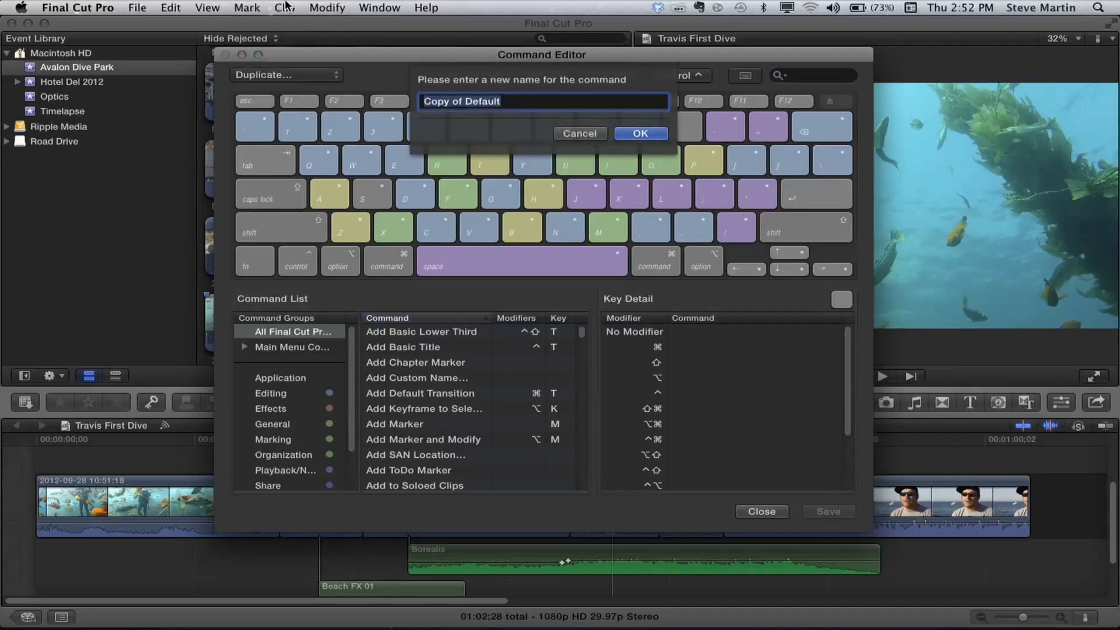
{"action": "type", "text": "Color Bo"}
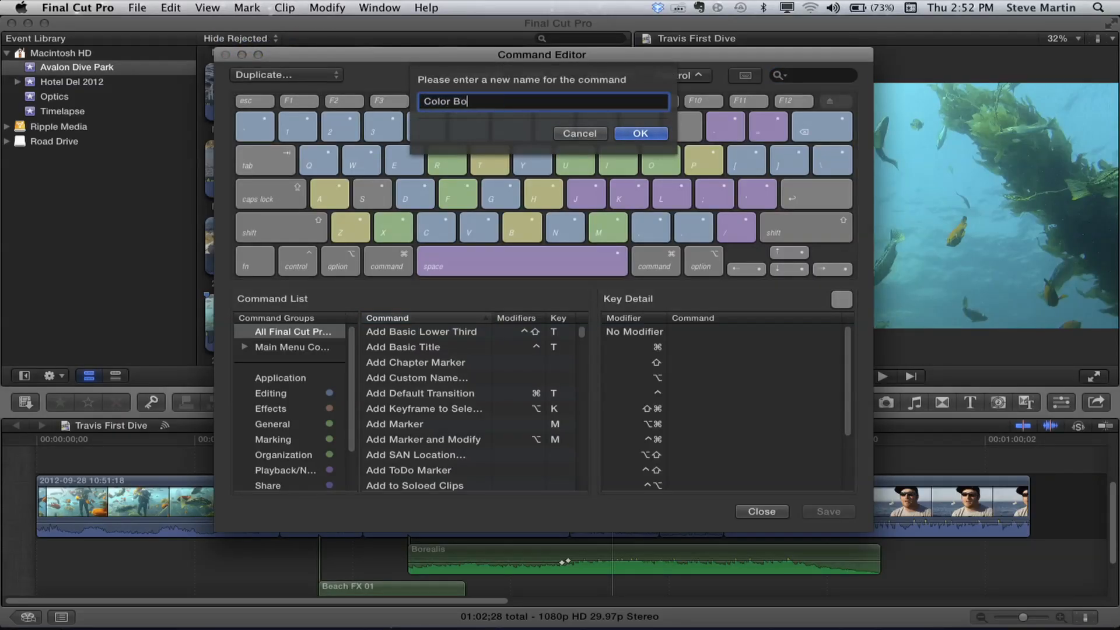
{"action": "type", "text": "ard"}
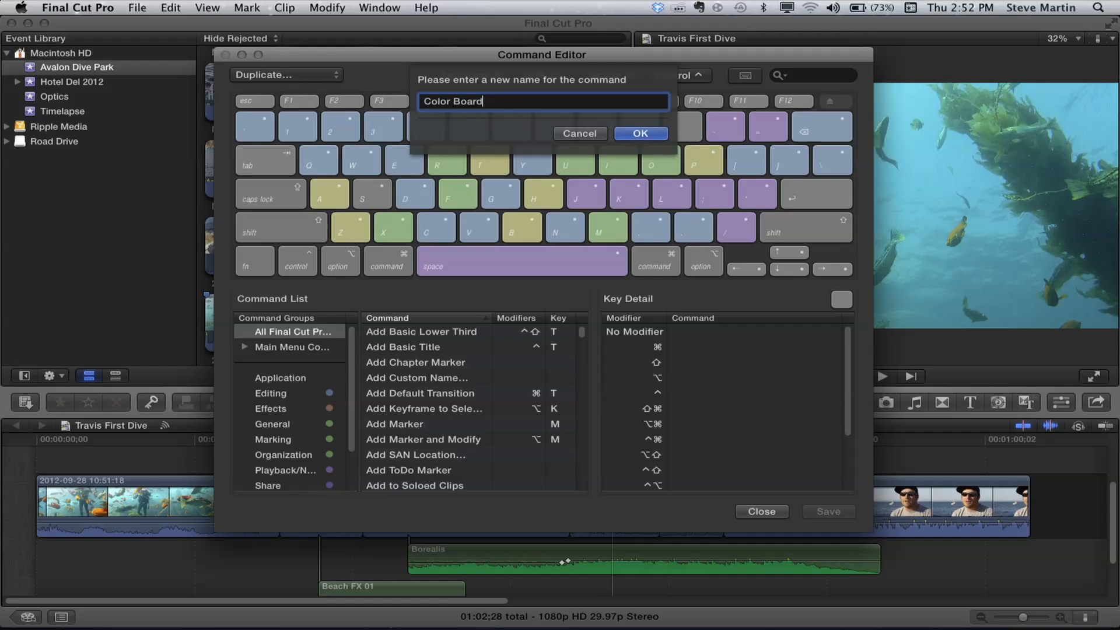
{"action": "type", "text": "Set"}
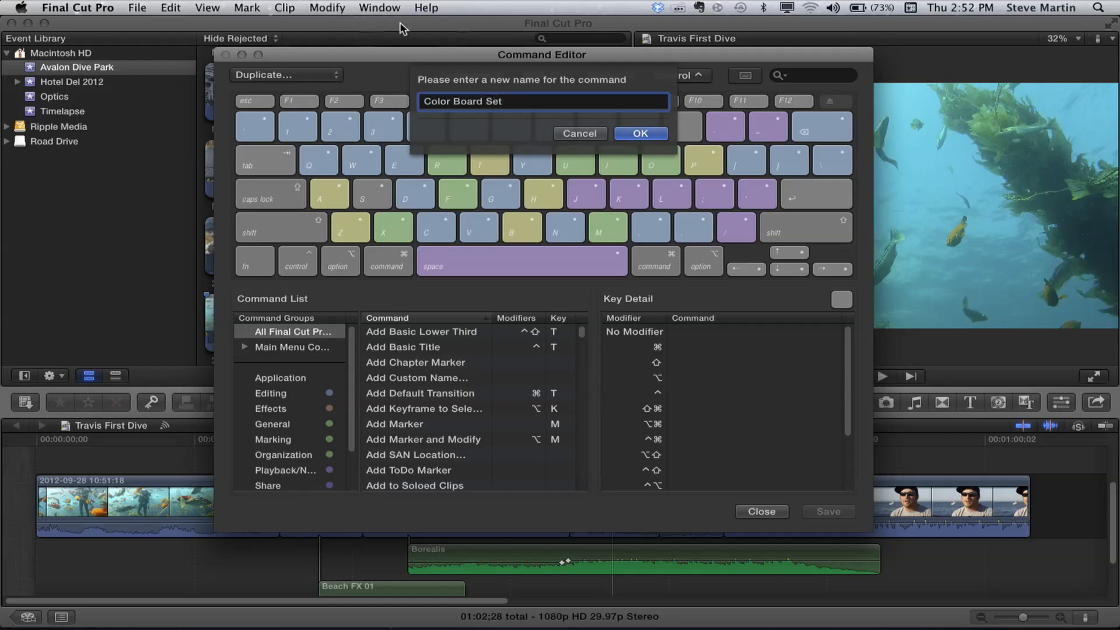
{"action": "left_click", "coordinate": [637, 133]}
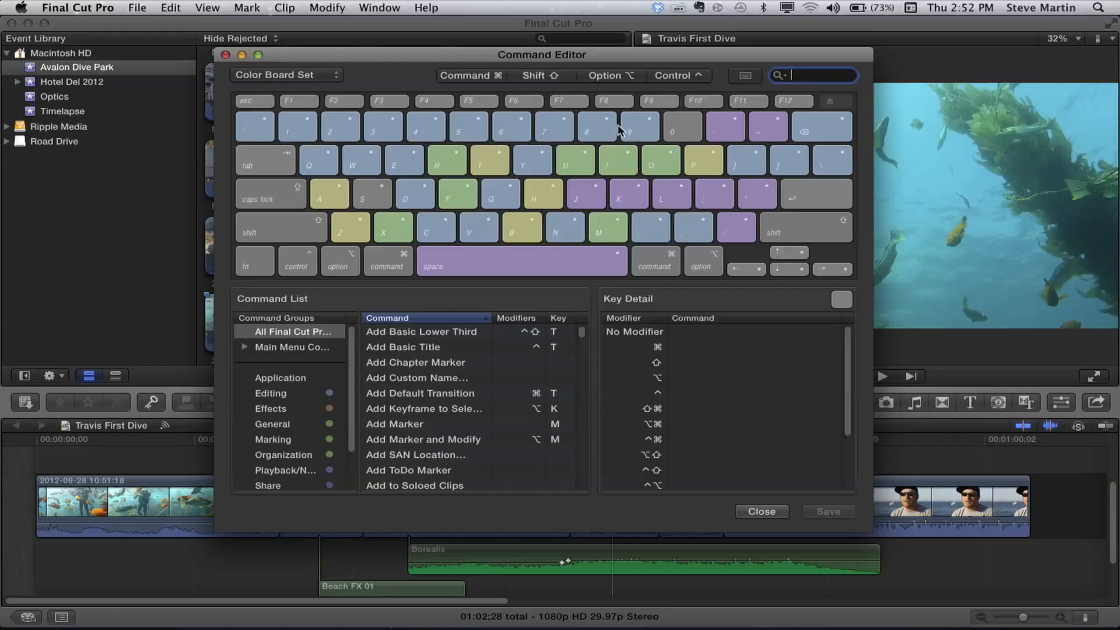
{"action": "left_click", "coordinate": [284, 75]}
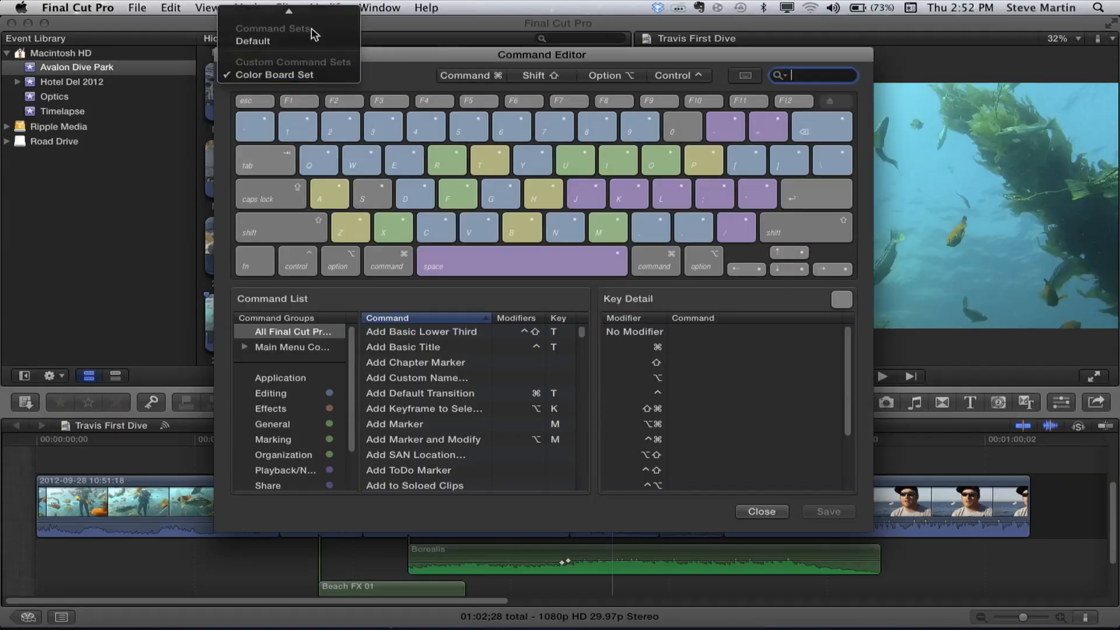
{"action": "mouse_move", "coordinate": [278, 87]}
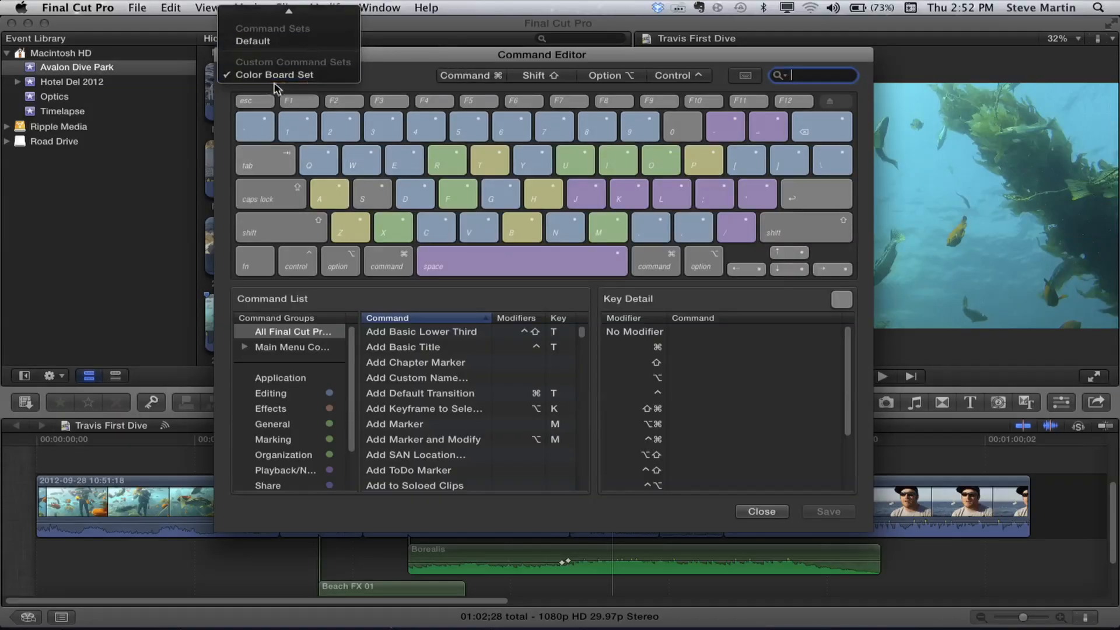
{"action": "left_click", "coordinate": [273, 75]}
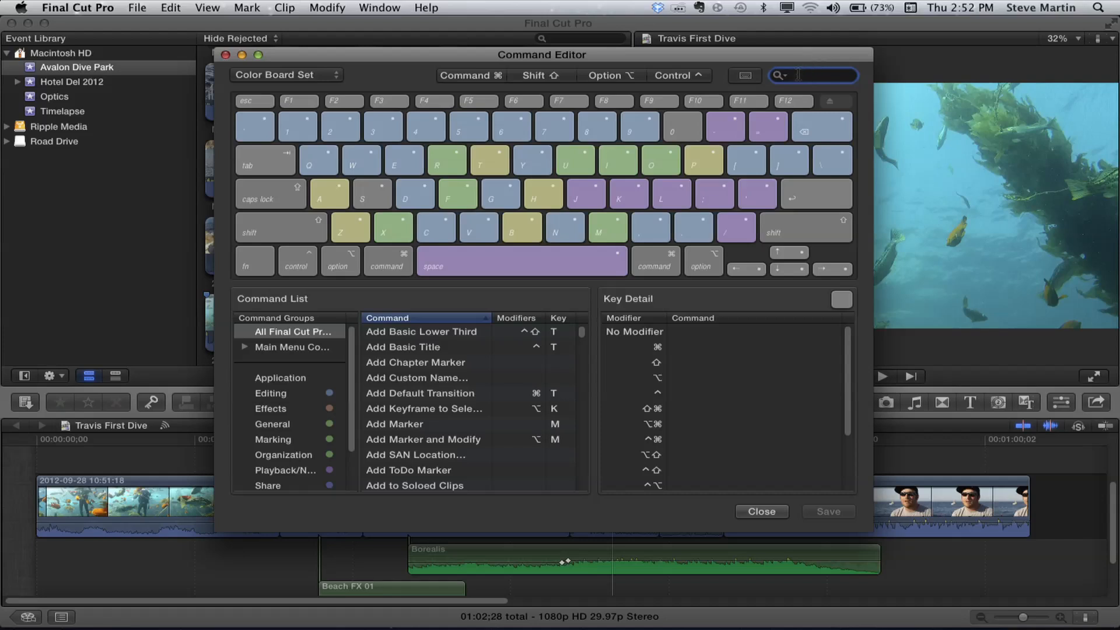
- Filter the command list by searching 'color' to show only color correction commands
{"action": "left_click", "coordinate": [812, 74]}
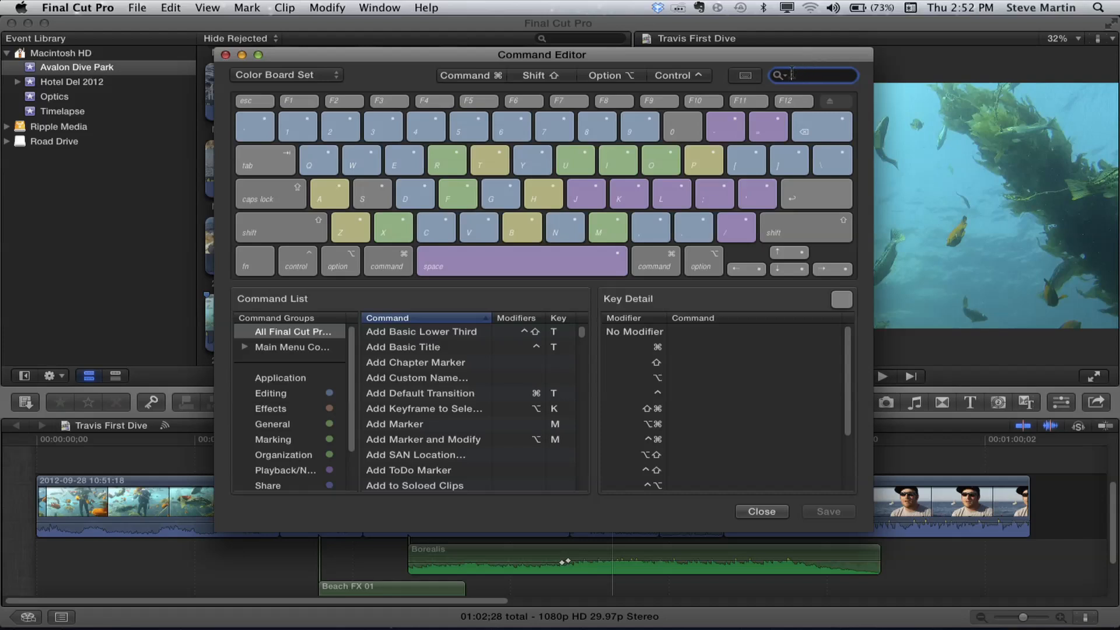
{"action": "type", "text": "color"}
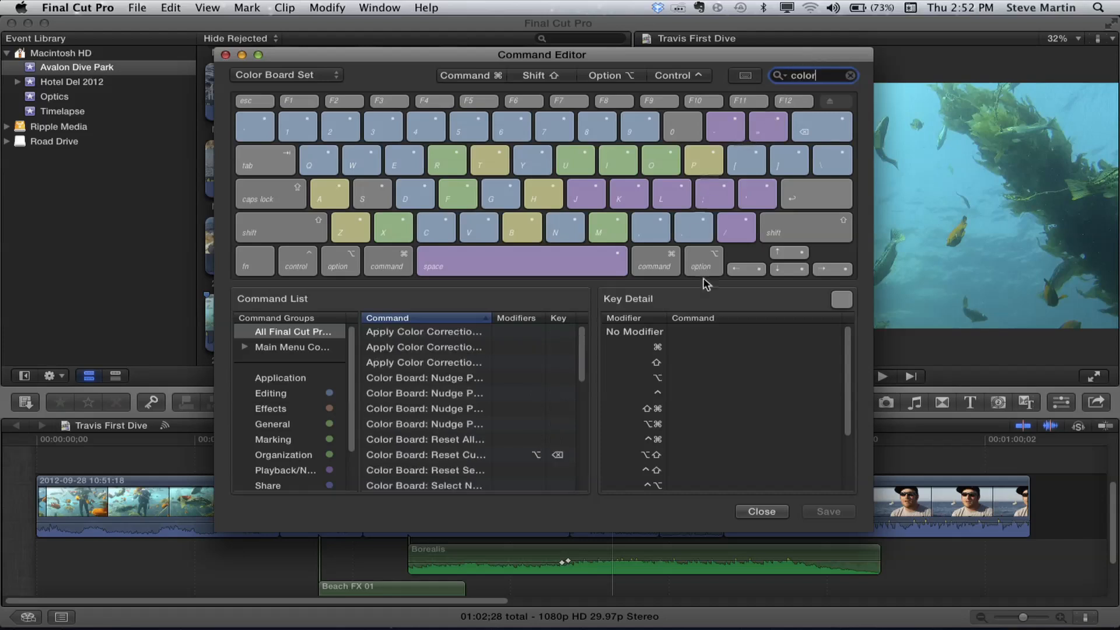
{"action": "scroll", "scroll_direction": "down", "scroll_amount": 3}
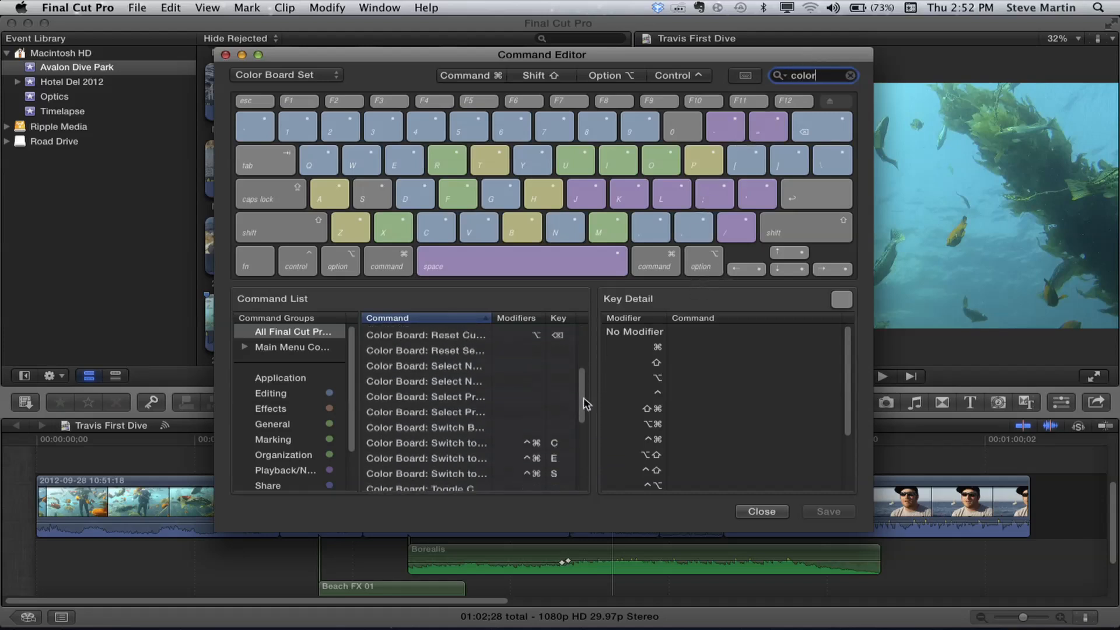
{"action": "scroll", "scroll_direction": "up", "scroll_amount": 3}
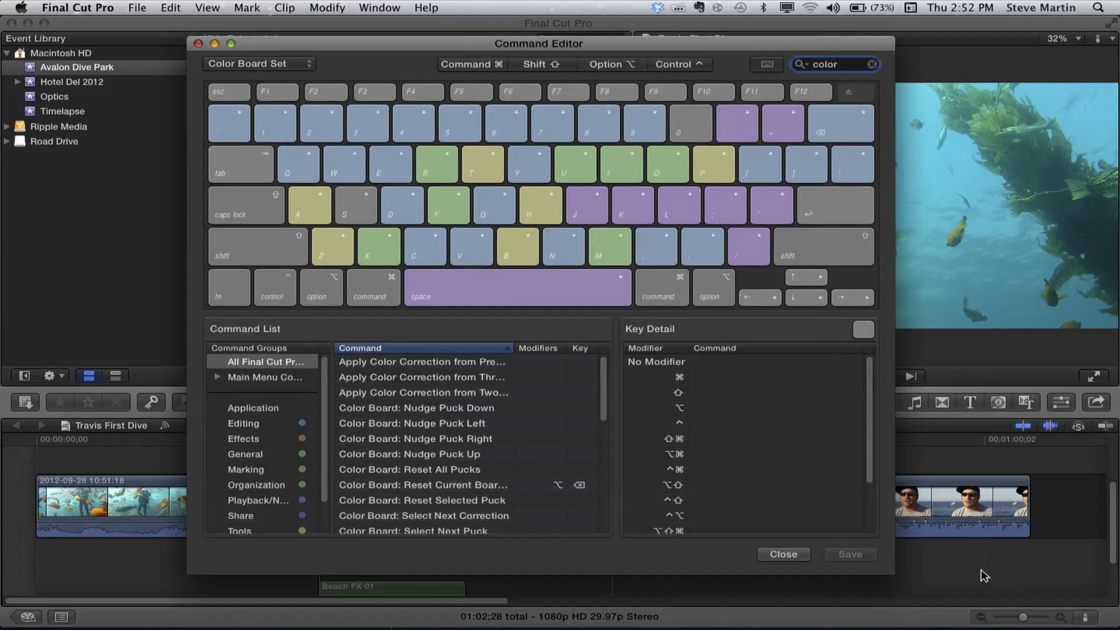
- Review details of the Apply Color Correction from Previous, Three and Two Edits Prior commands
{"action": "left_click", "coordinate": [421, 361]}
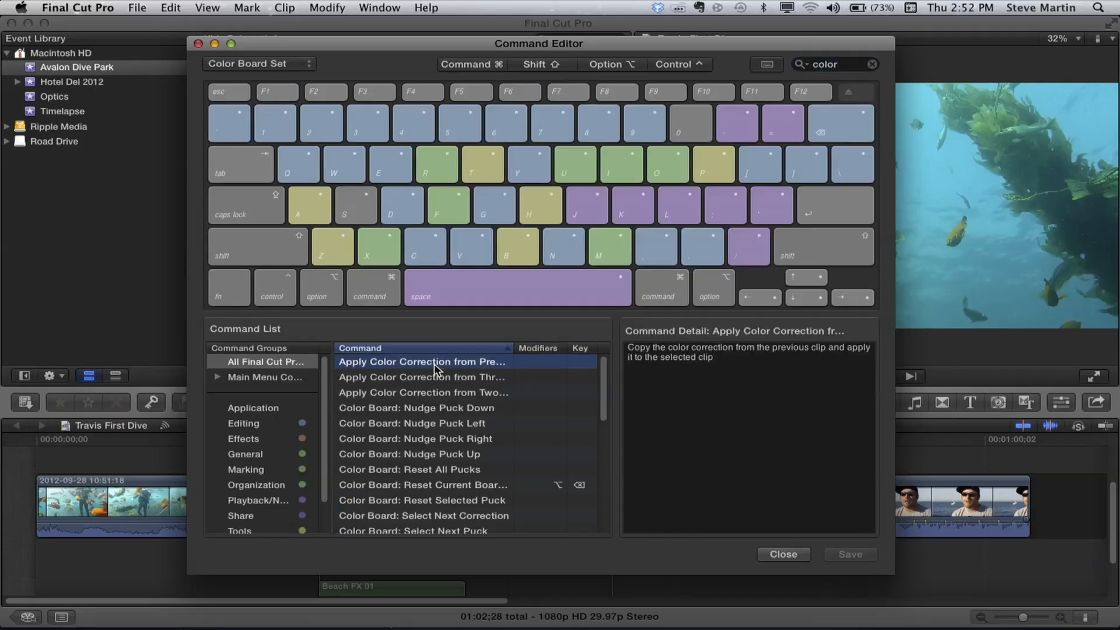
{"action": "left_click", "coordinate": [422, 377]}
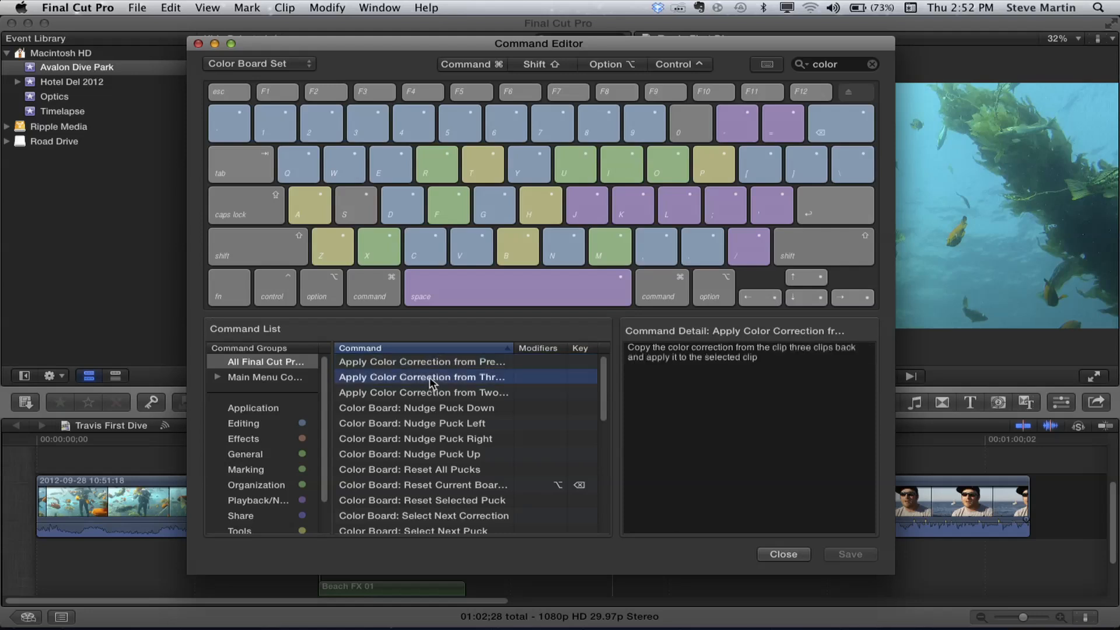
{"action": "left_click", "coordinate": [423, 392]}
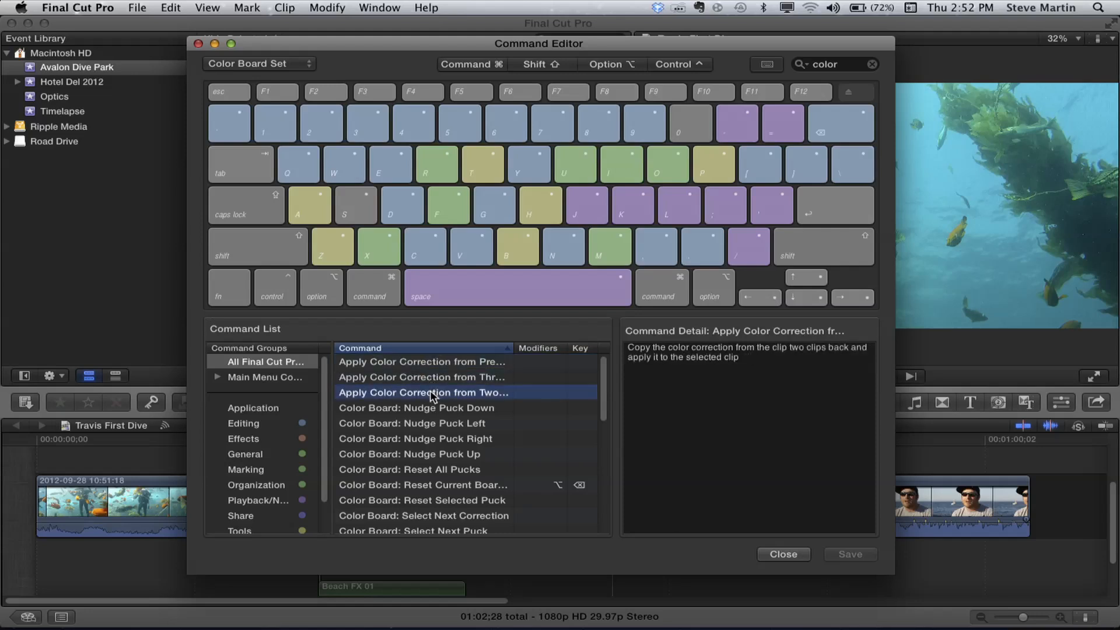
{"action": "mouse_move", "coordinate": [450, 397]}
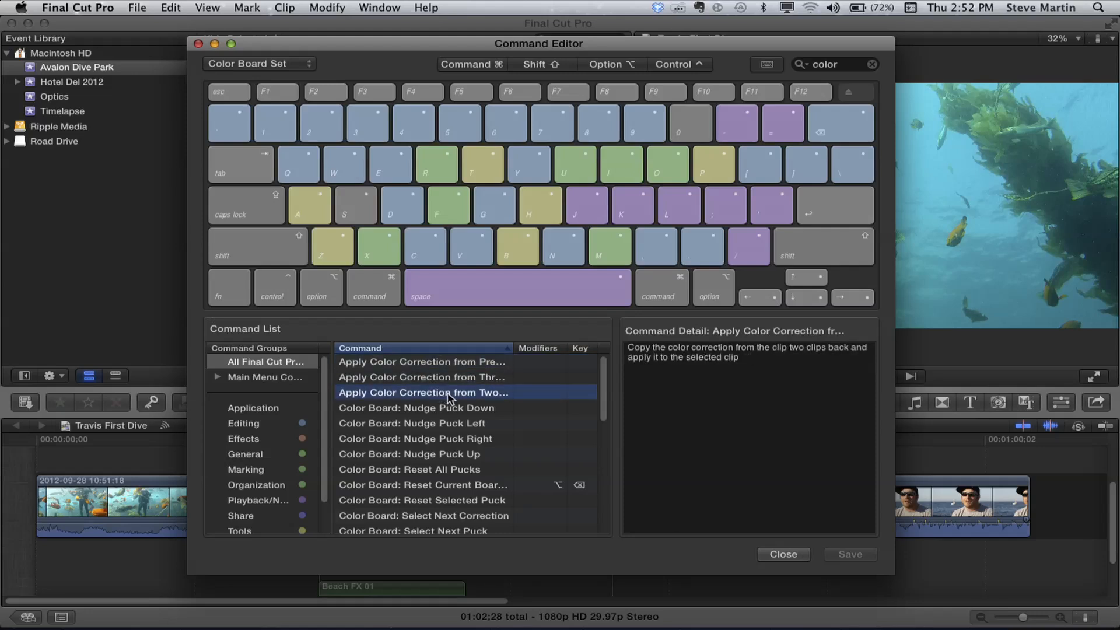
{"action": "scroll", "scroll_direction": "down", "scroll_amount": 3}
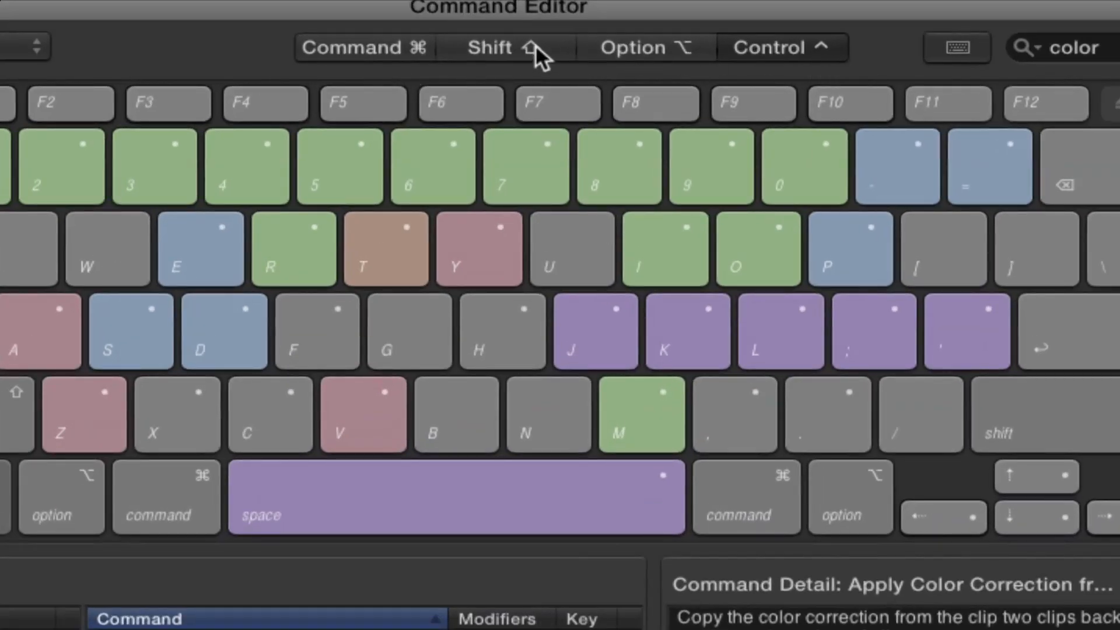
{"action": "mouse_move", "coordinate": [768, 48]}
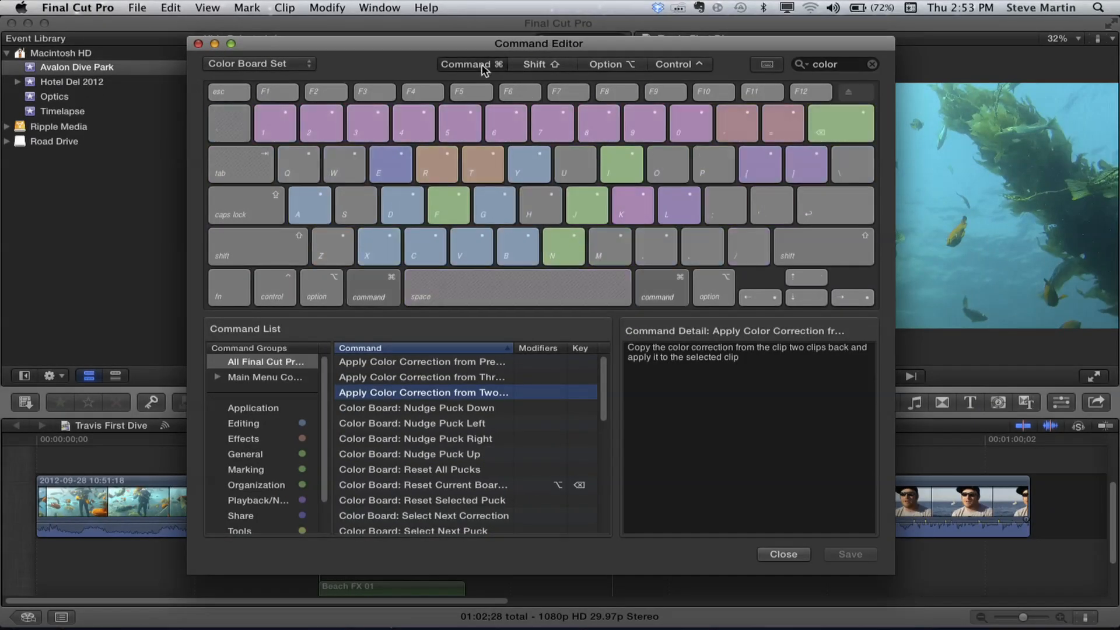
{"action": "mouse_move", "coordinate": [456, 133]}
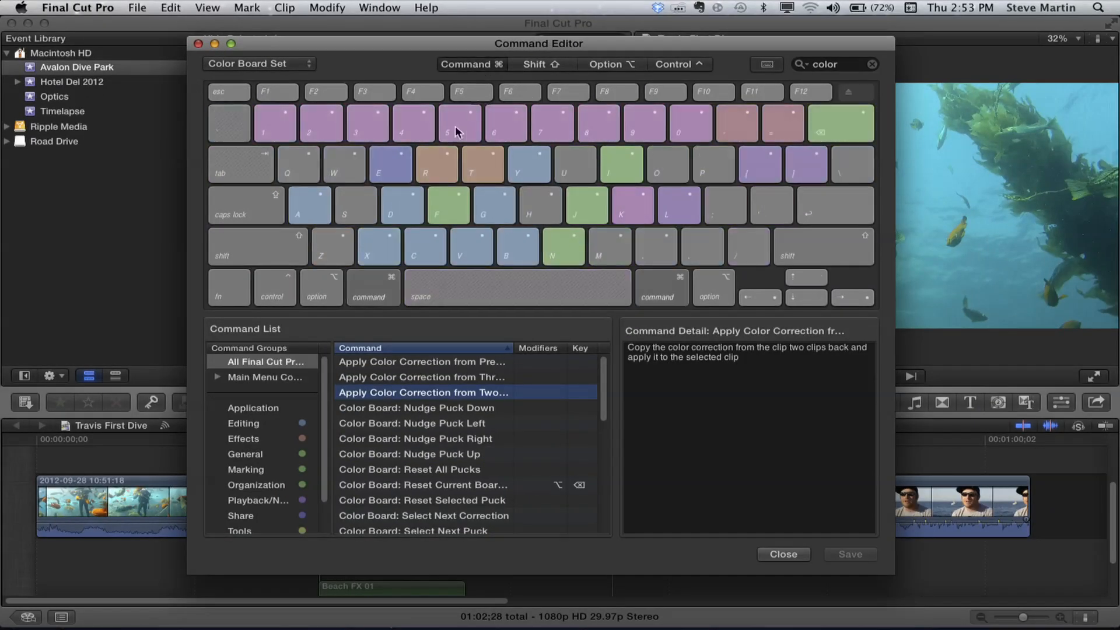
- Cycle the Command, Shift and Control modifier views to reach the combined Control-Option shortcut map
{"action": "left_click", "coordinate": [468, 65]}
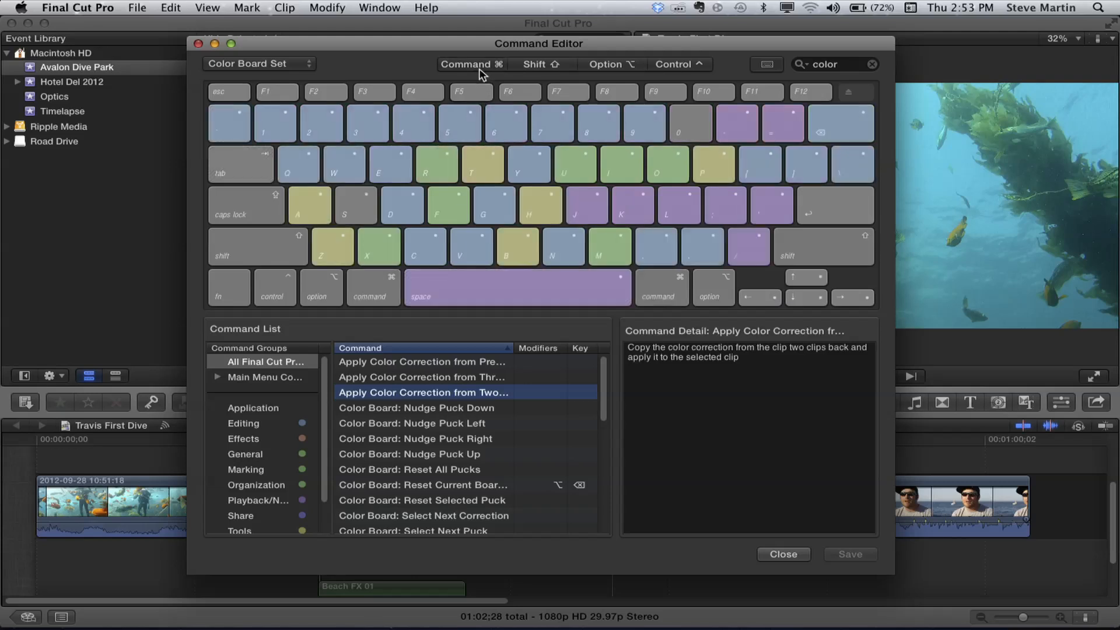
{"action": "mouse_move", "coordinate": [543, 69]}
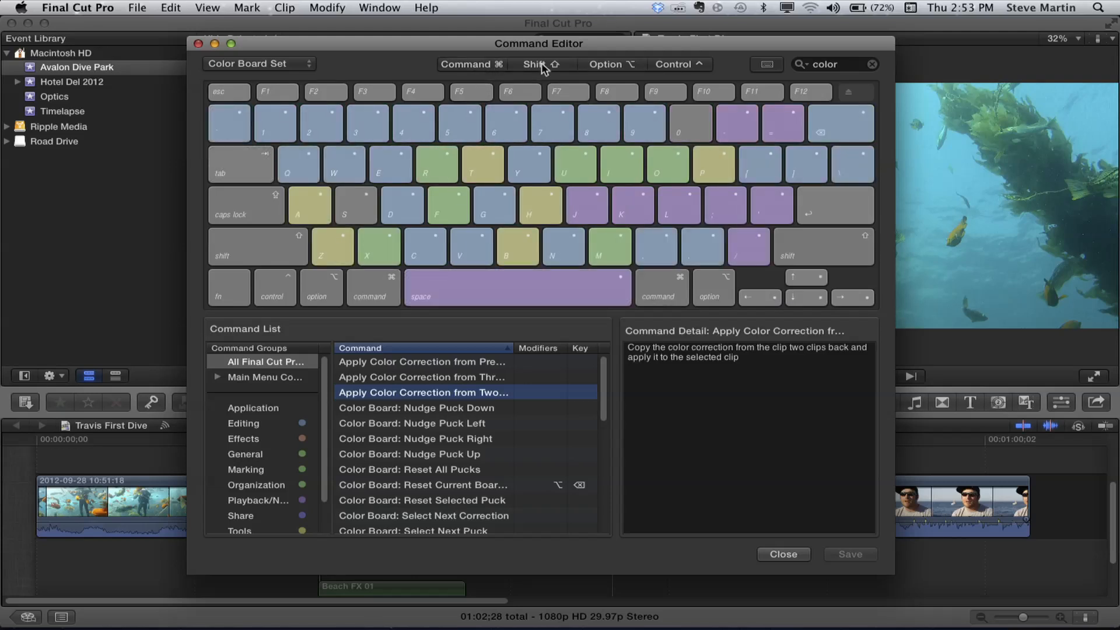
{"action": "left_click", "coordinate": [470, 64]}
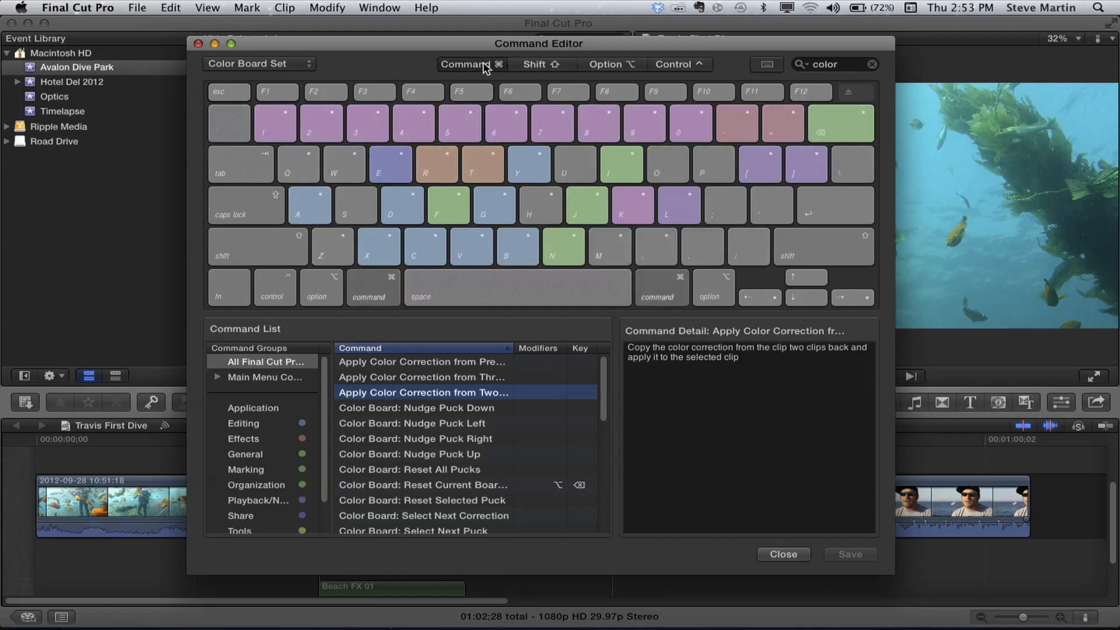
{"action": "left_click", "coordinate": [533, 64]}
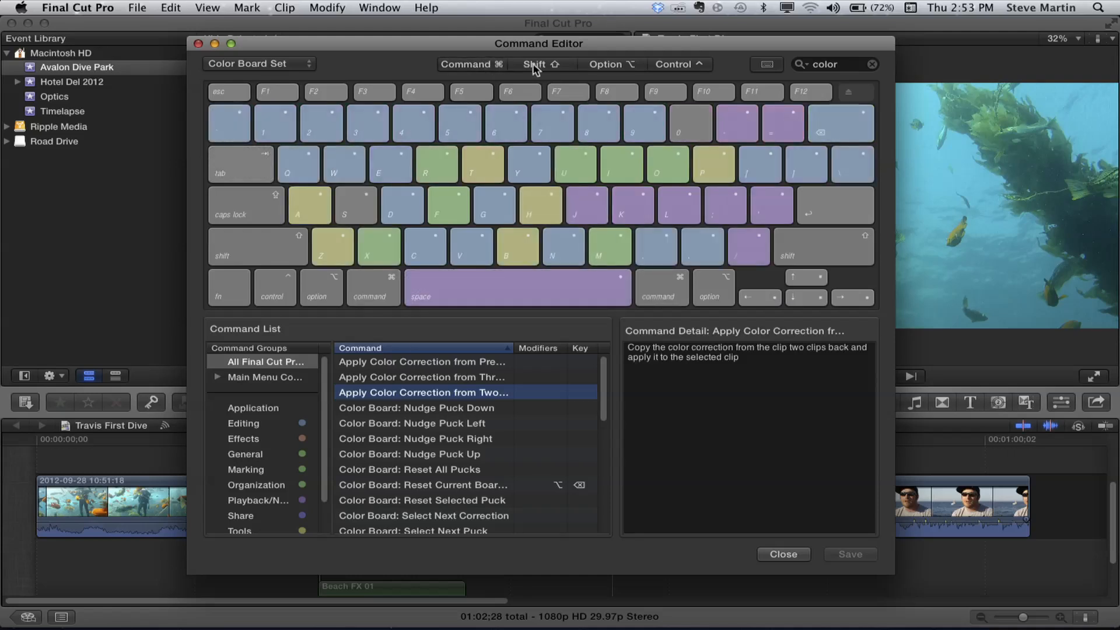
{"action": "left_click", "coordinate": [539, 64]}
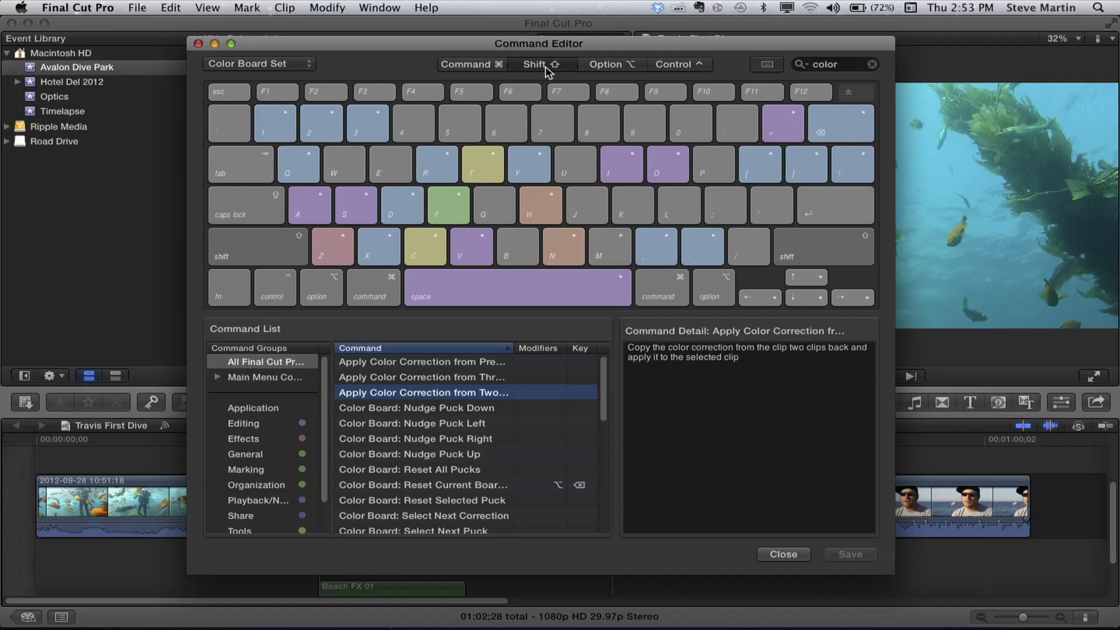
{"action": "mouse_move", "coordinate": [537, 75]}
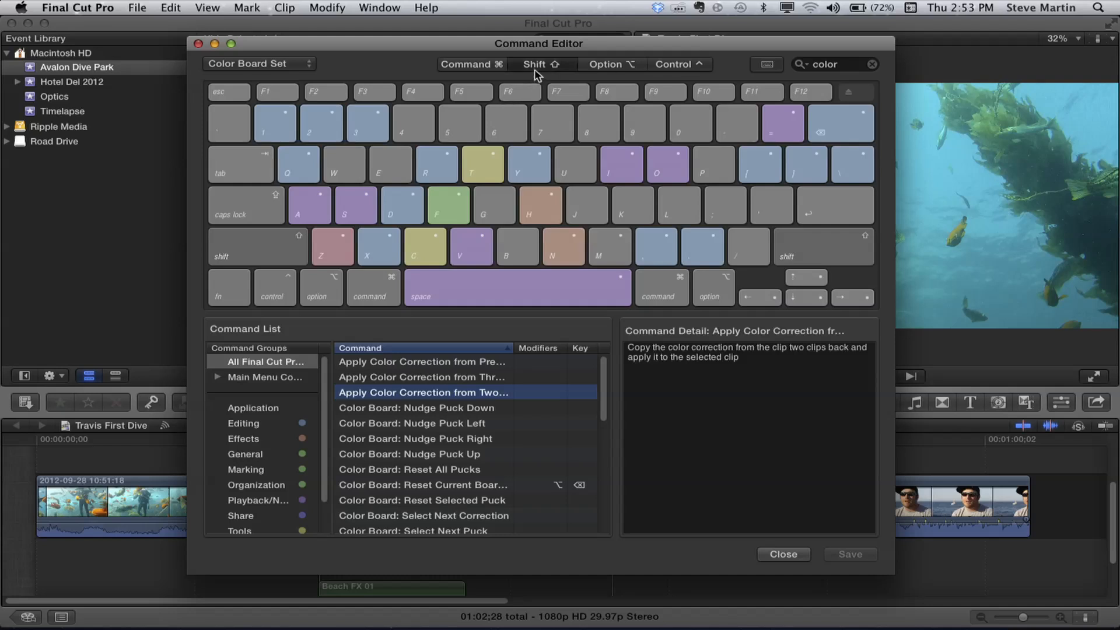
{"action": "left_click", "coordinate": [610, 64]}
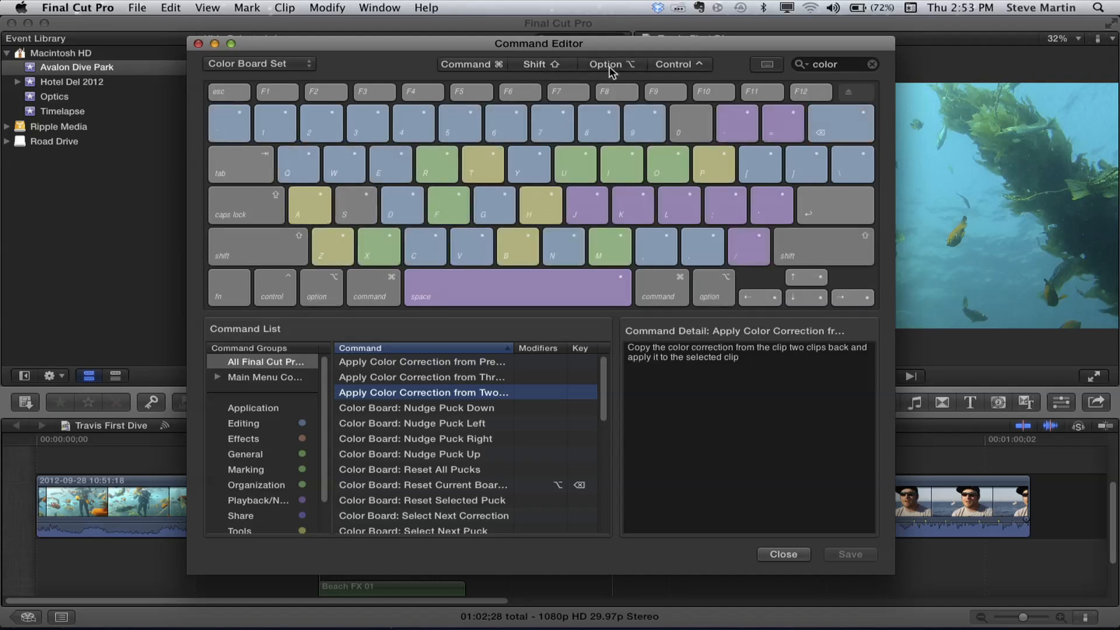
{"action": "left_click", "coordinate": [679, 63]}
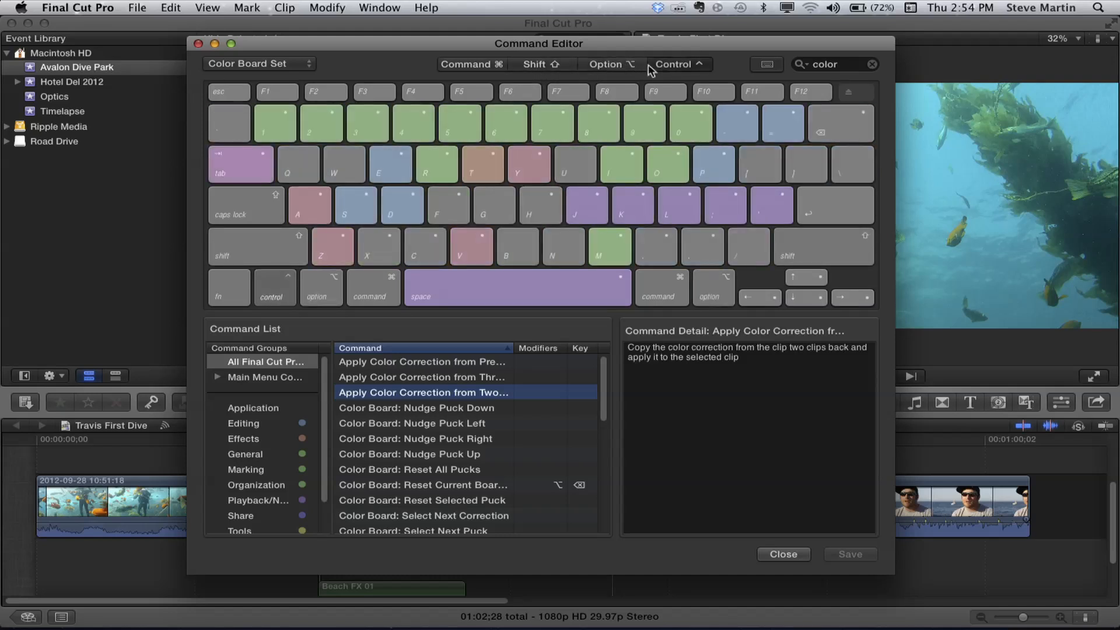
{"action": "left_click", "coordinate": [606, 64]}
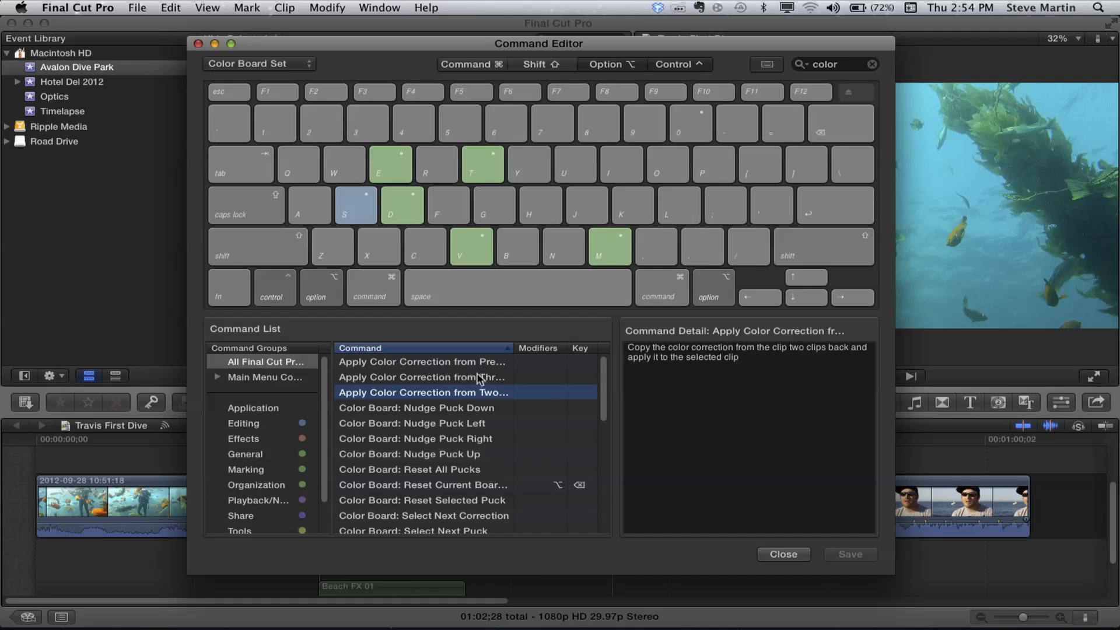
- Assign Control-Option number keys to the previous-clip and two-clips-back color correction commands
{"action": "left_click", "coordinate": [421, 361]}
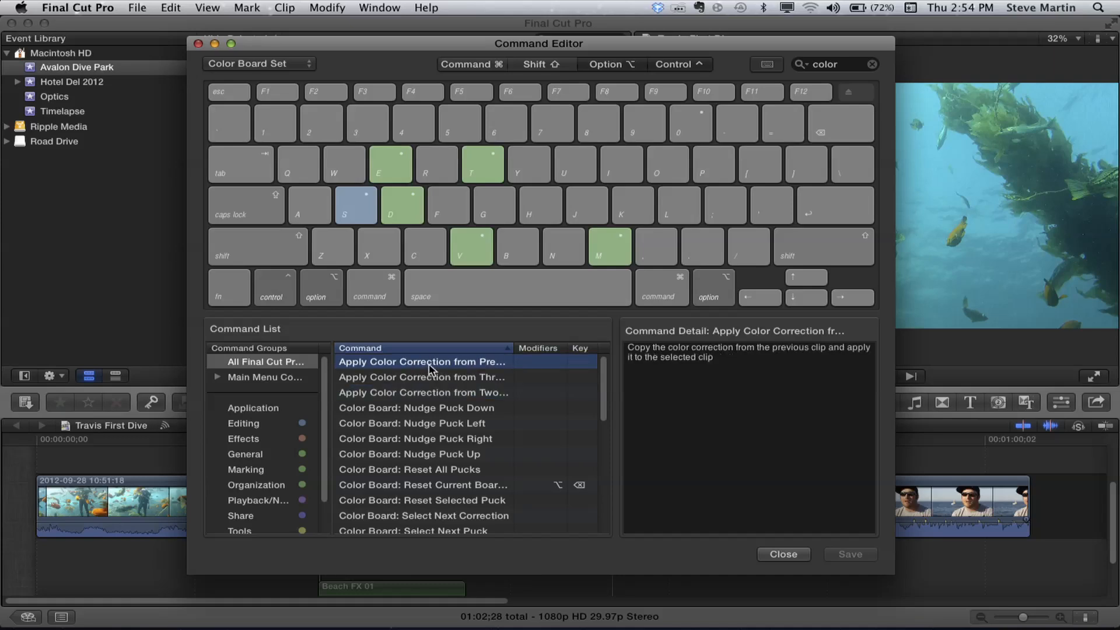
{"action": "left_click", "coordinate": [275, 122]}
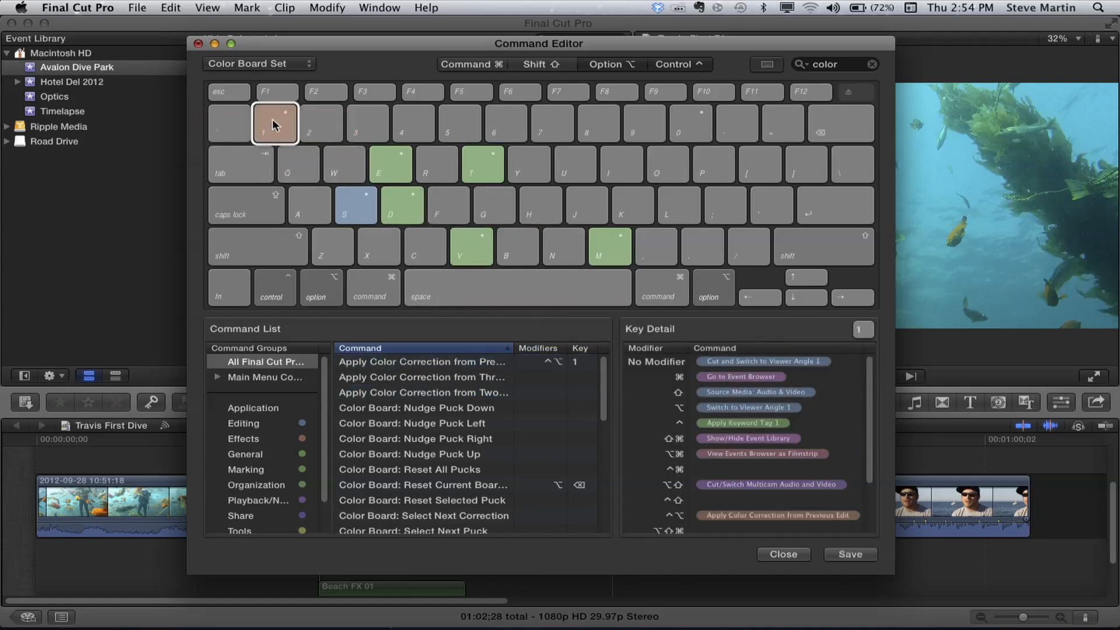
{"action": "mouse_move", "coordinate": [346, 168]}
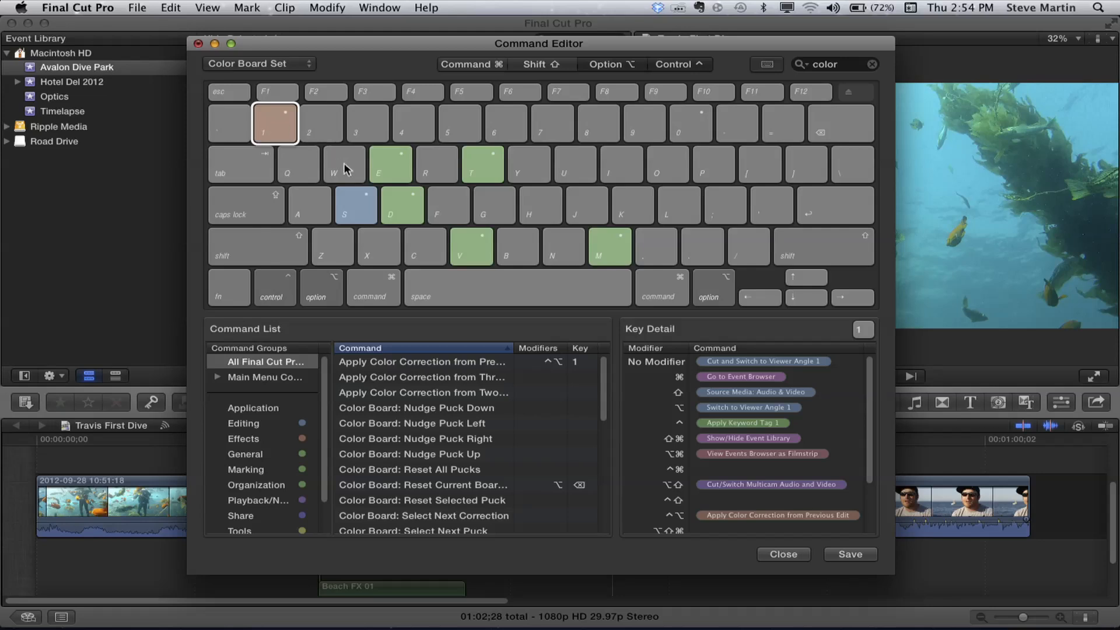
{"action": "mouse_move", "coordinate": [399, 400]}
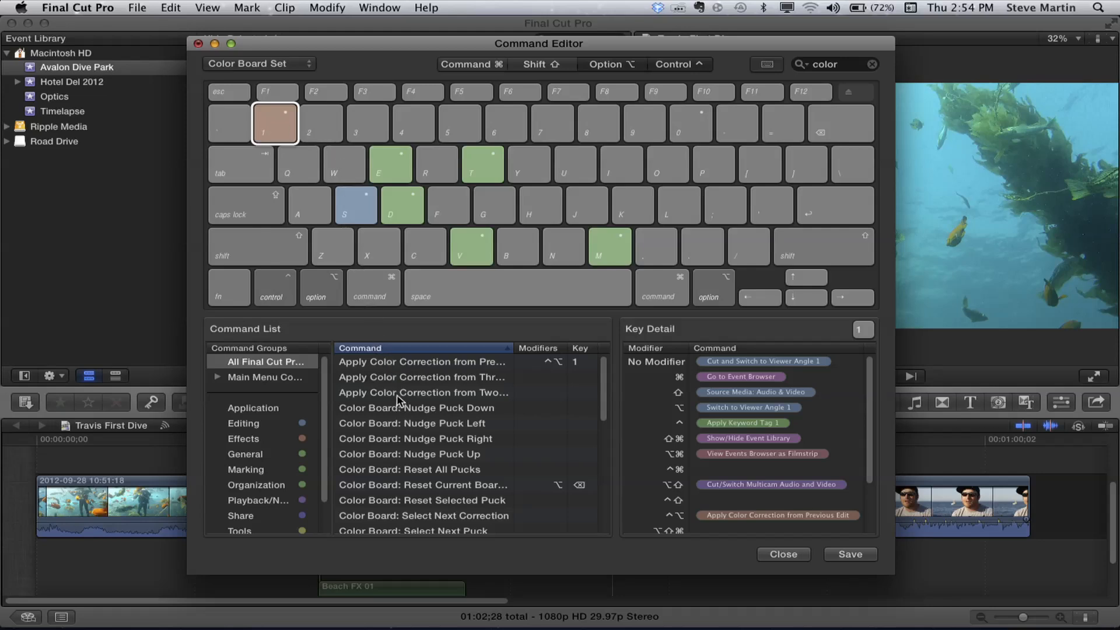
{"action": "left_click", "coordinate": [422, 392]}
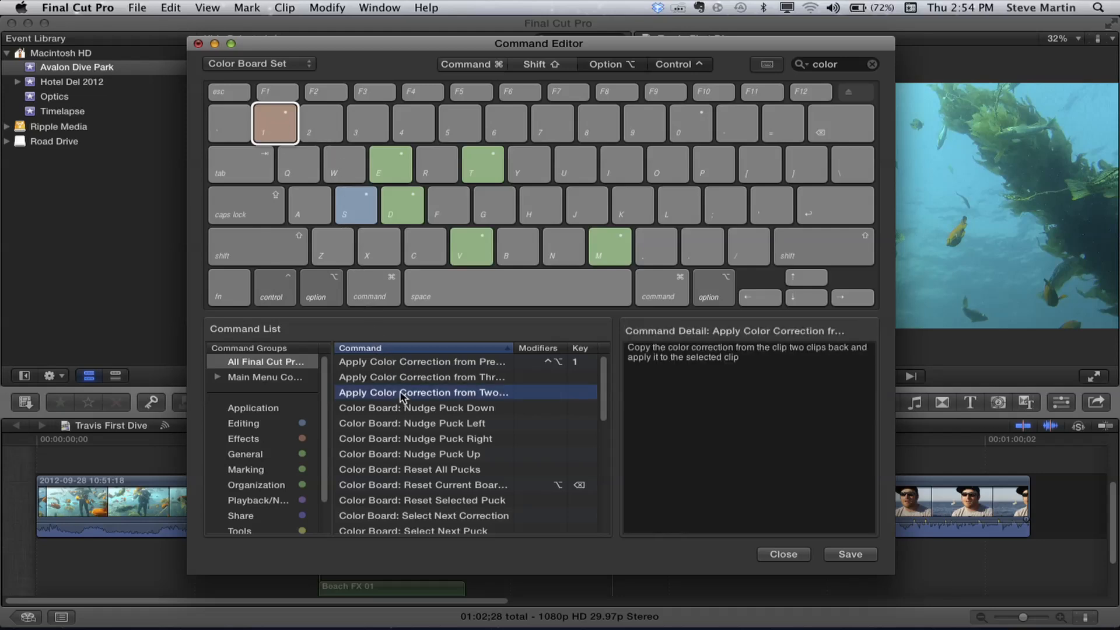
{"action": "left_click", "coordinate": [320, 122]}
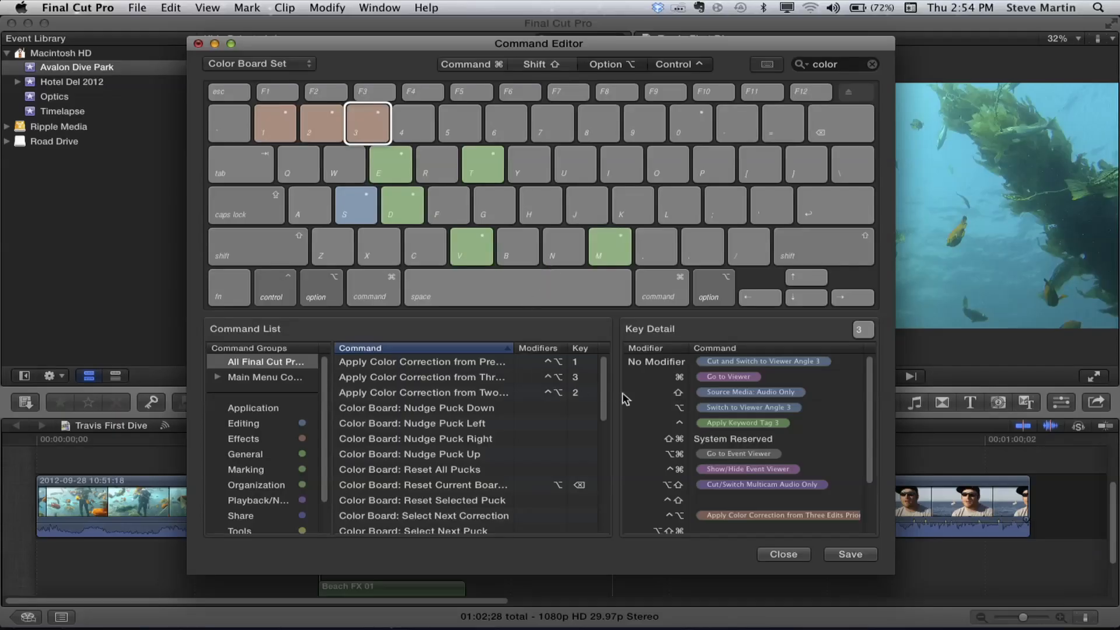
- Scroll through the Color Board commands to review the 3 key's three-edits-prior assignment
{"action": "scroll", "scroll_direction": "down", "scroll_amount": 3}
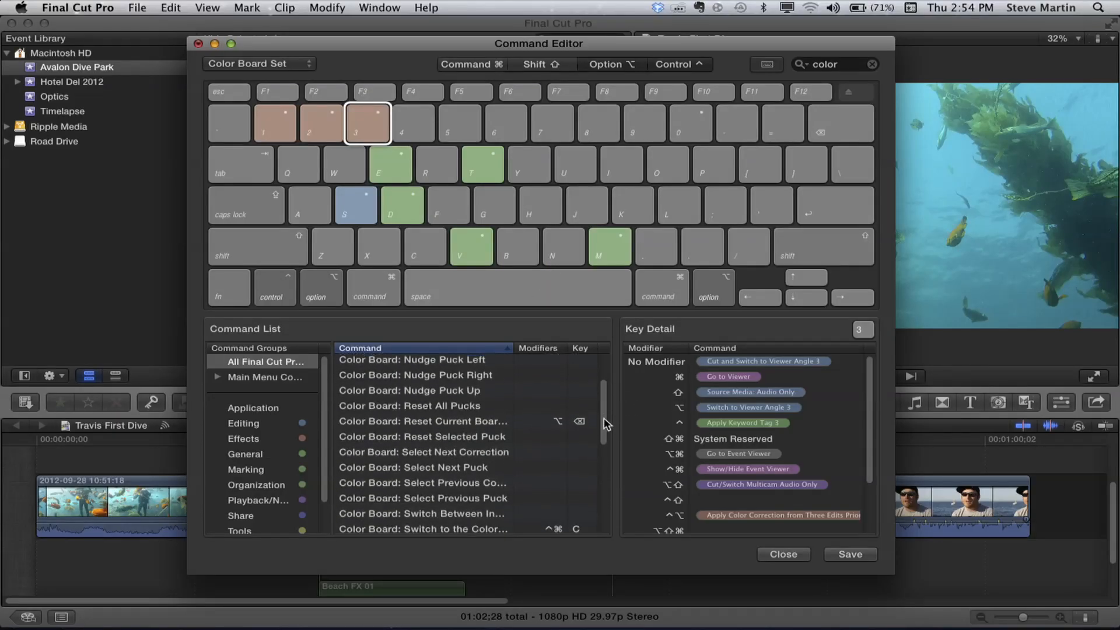
{"action": "scroll", "scroll_direction": "down", "scroll_amount": 3}
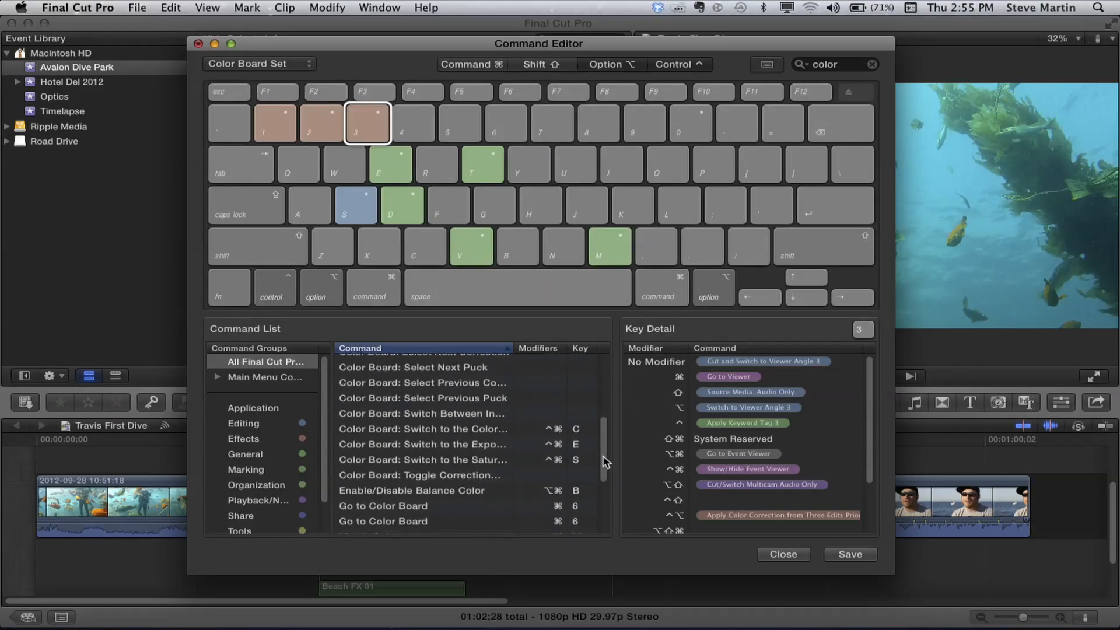
{"action": "scroll", "scroll_direction": "up", "scroll_amount": 3}
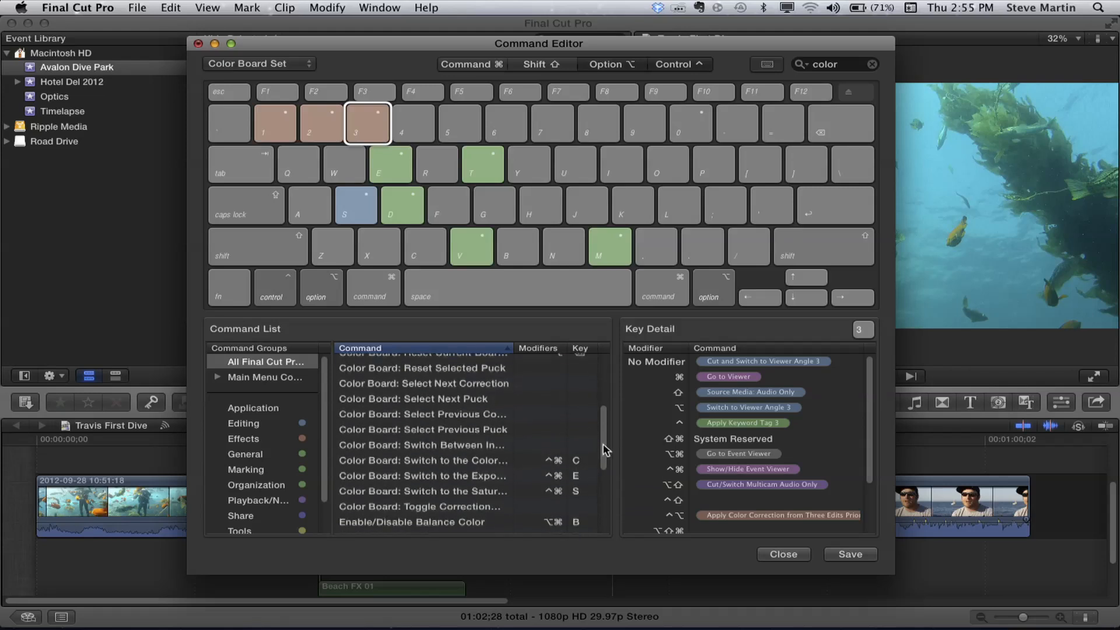
{"action": "scroll", "scroll_direction": "up", "scroll_amount": 3}
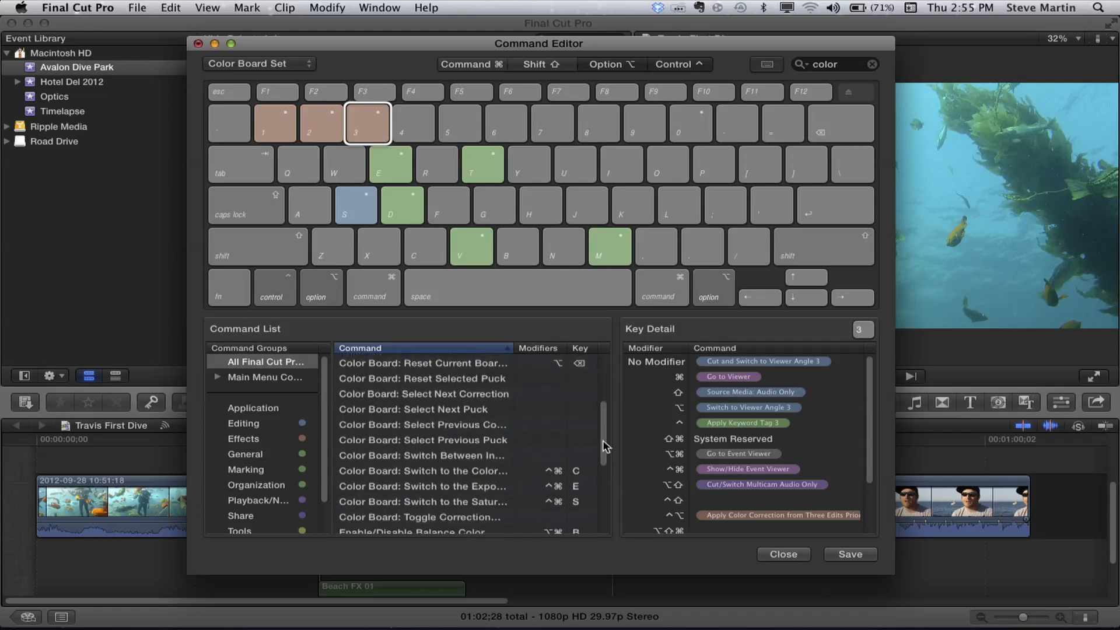
{"action": "scroll", "scroll_direction": "up", "scroll_amount": 3}
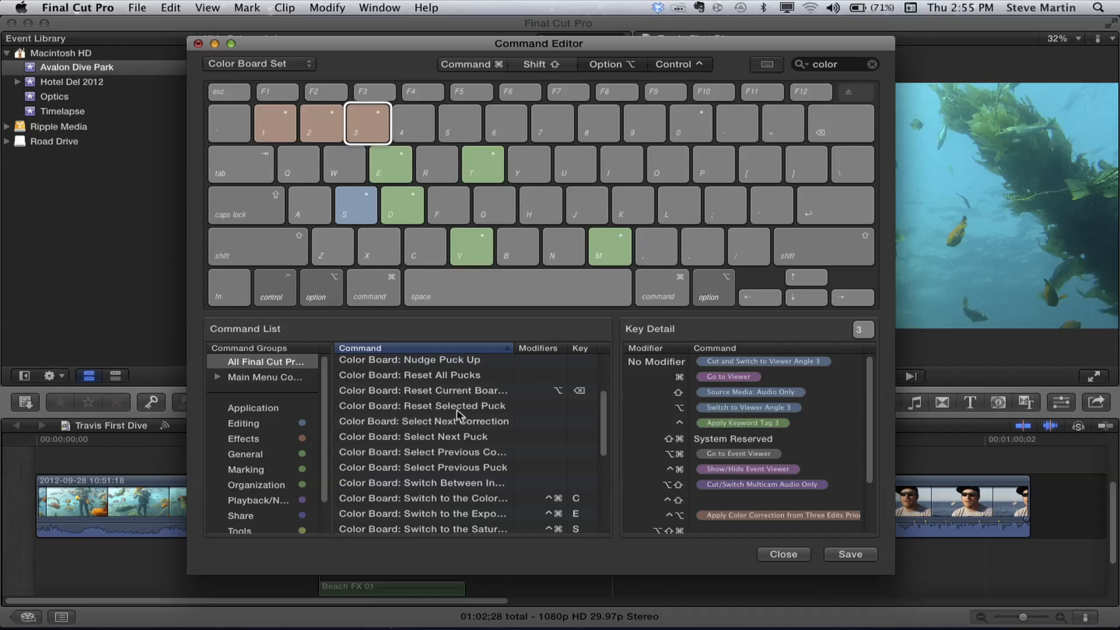
{"action": "mouse_move", "coordinate": [456, 451]}
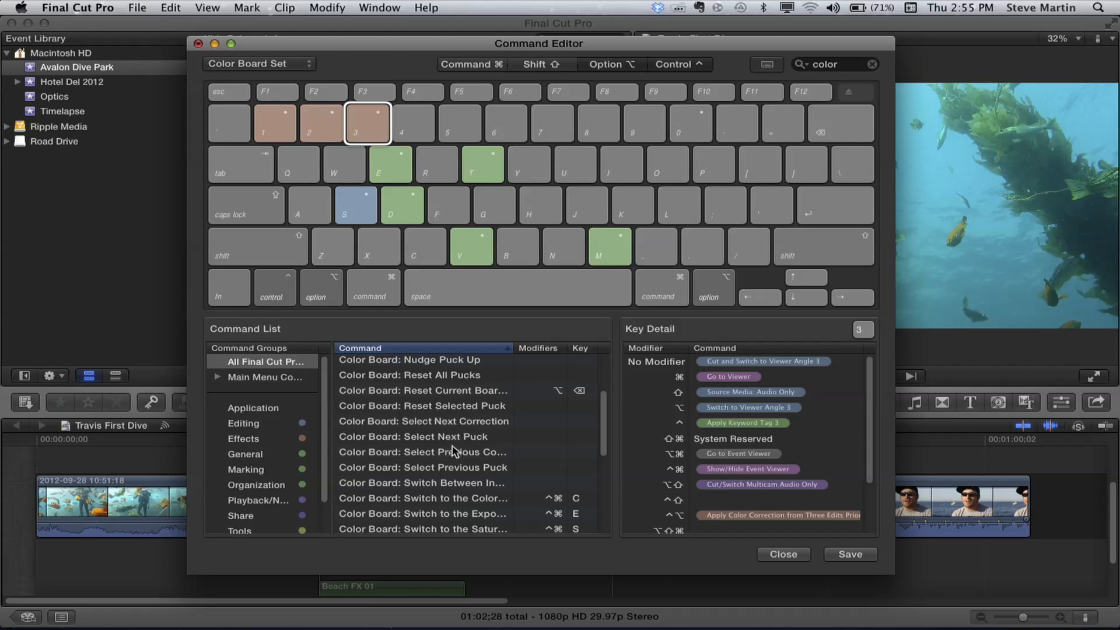
{"action": "scroll", "scroll_direction": "up", "scroll_amount": 3}
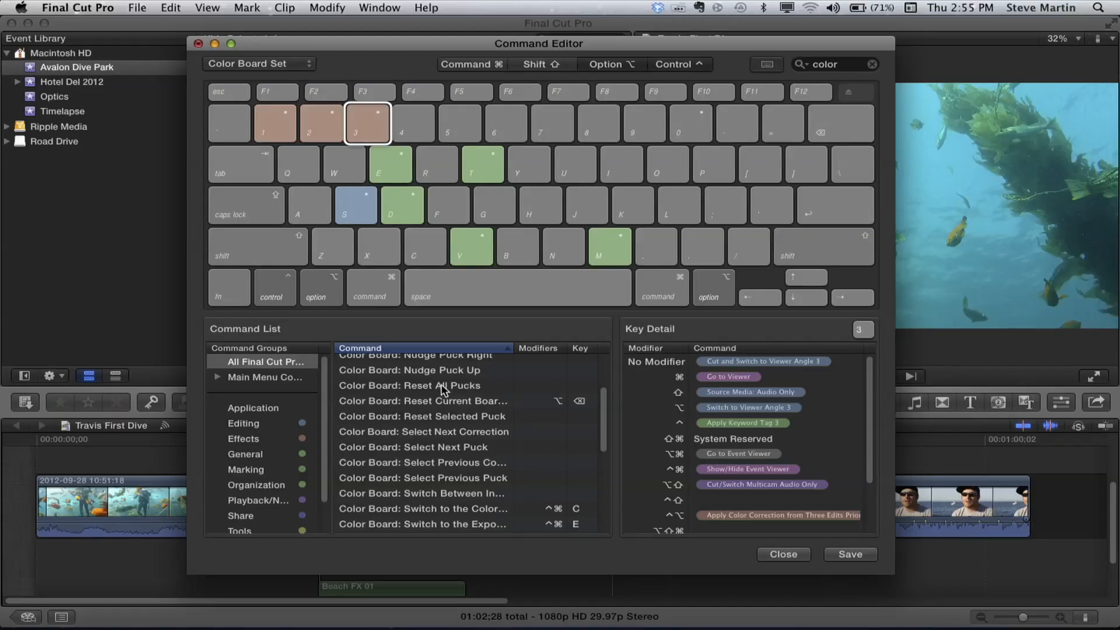
- Assign Color Board: Toggle Correction to Control-Option-G and save the Color Board Set
{"action": "left_click", "coordinate": [436, 165]}
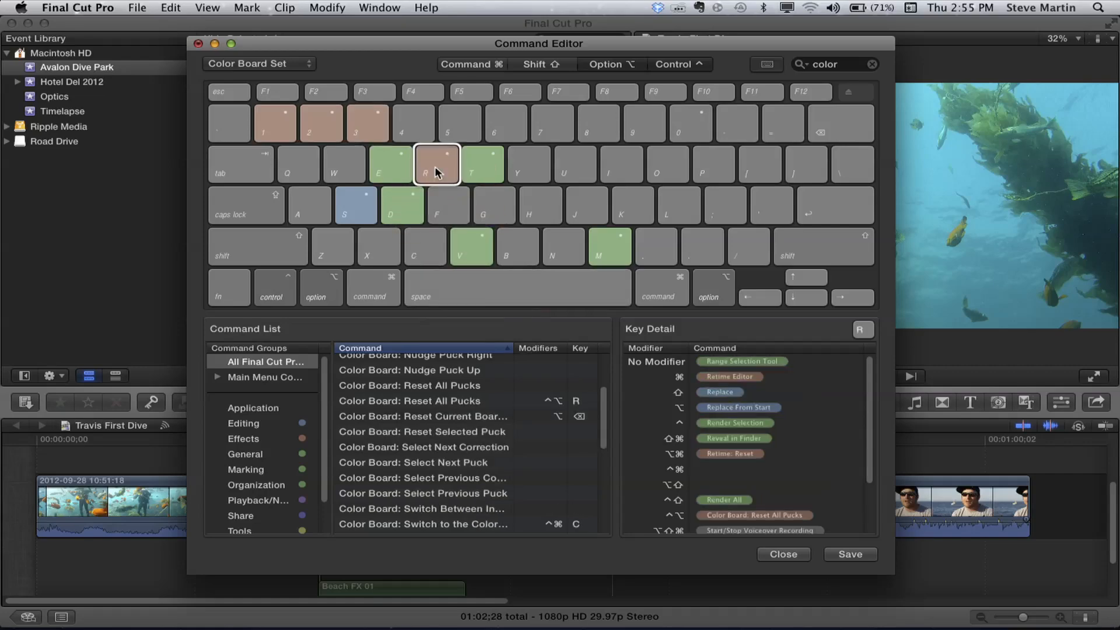
{"action": "mouse_move", "coordinate": [672, 364]}
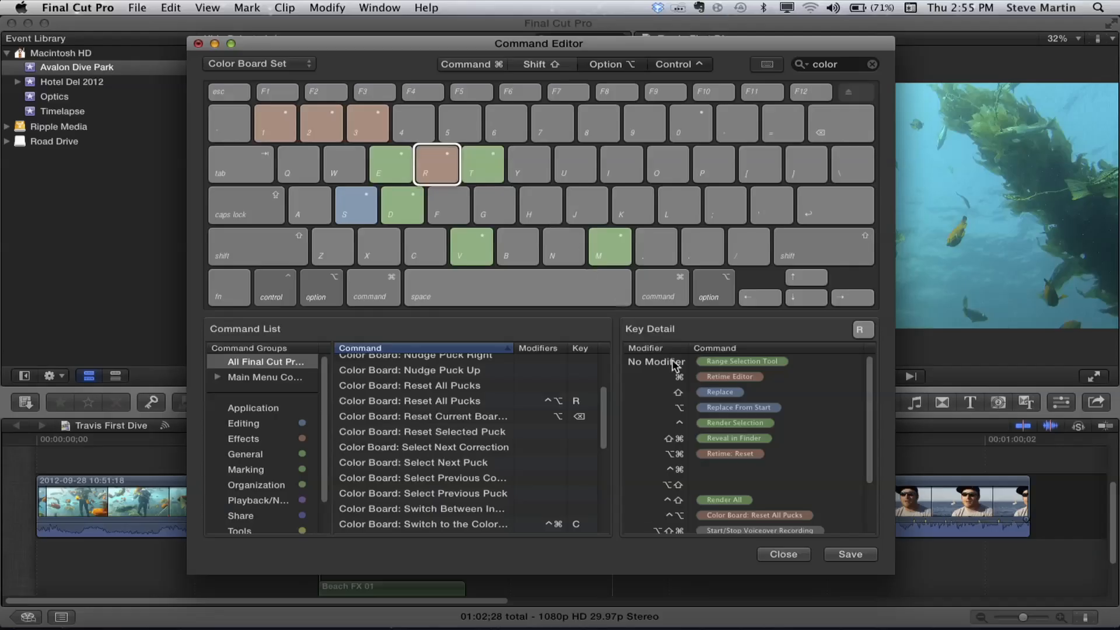
{"action": "scroll", "scroll_direction": "down", "scroll_amount": 3}
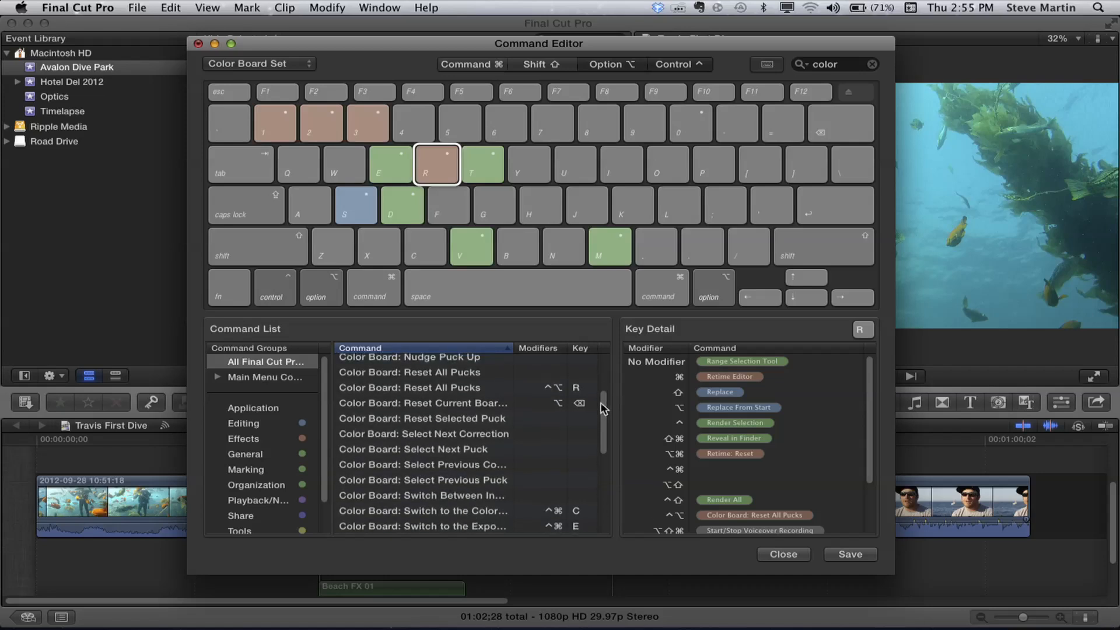
{"action": "scroll", "scroll_direction": "down", "scroll_amount": 3}
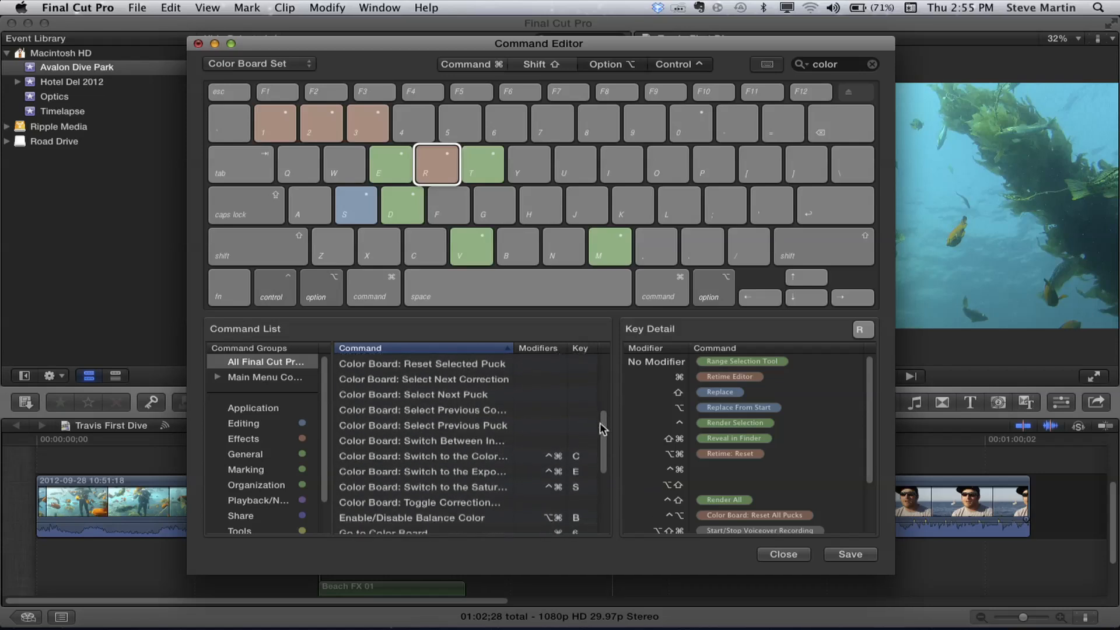
{"action": "scroll", "scroll_direction": "down", "scroll_amount": 3}
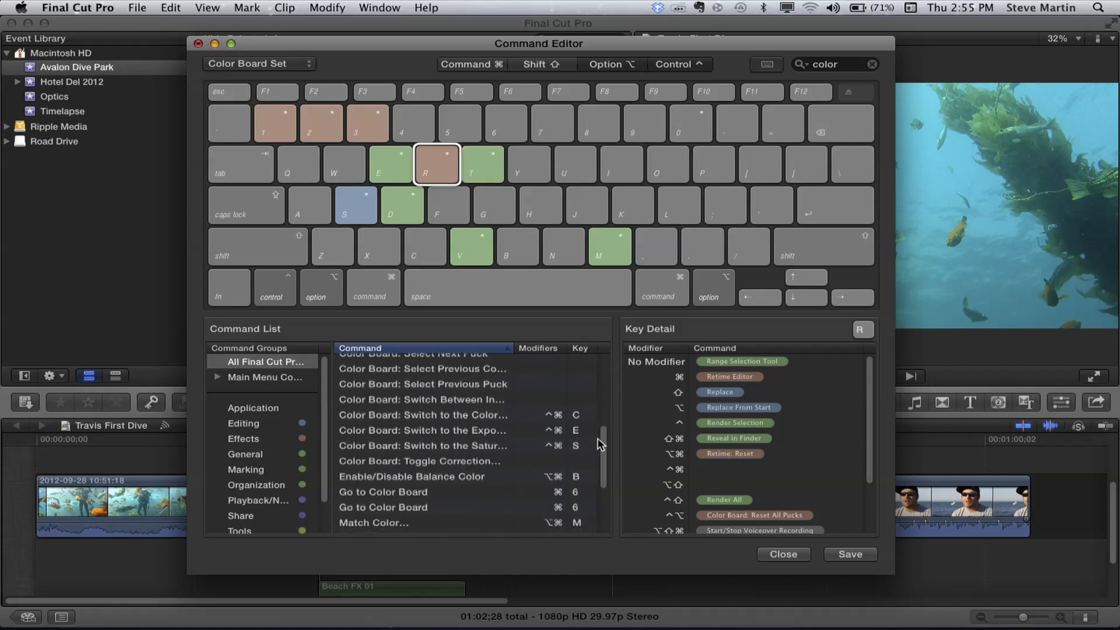
{"action": "scroll", "scroll_direction": "down", "scroll_amount": 3}
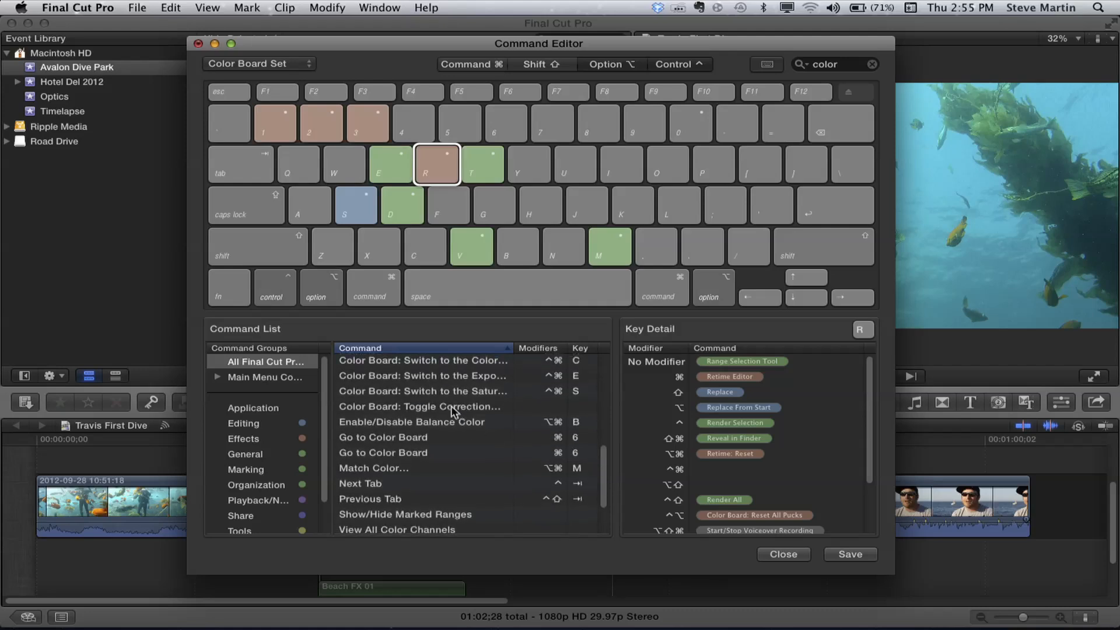
{"action": "left_click", "coordinate": [419, 406]}
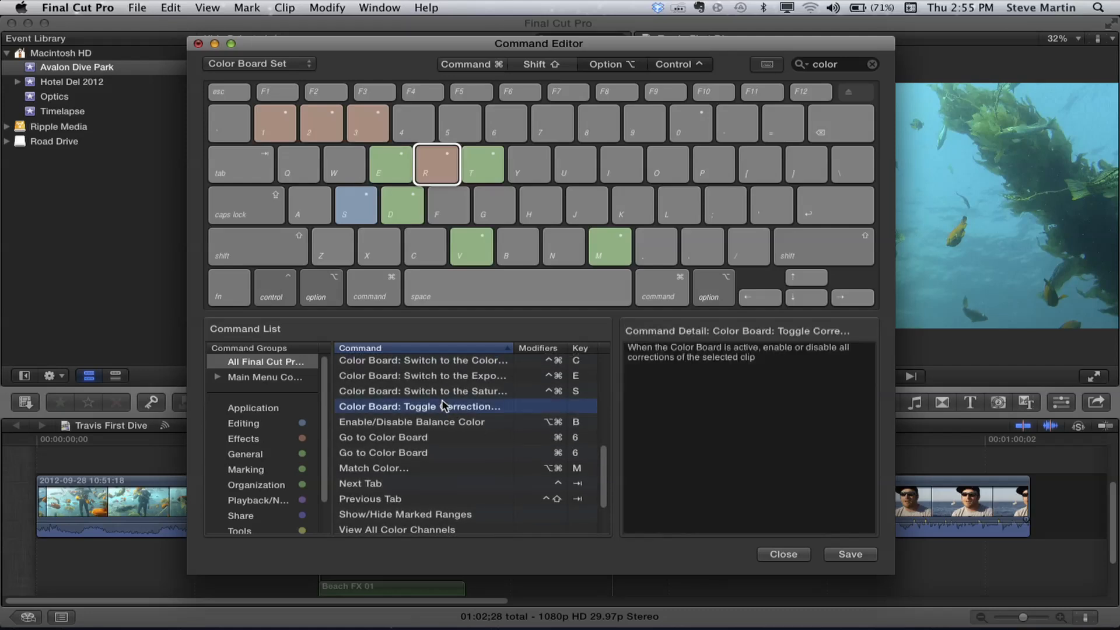
{"action": "mouse_move", "coordinate": [764, 370]}
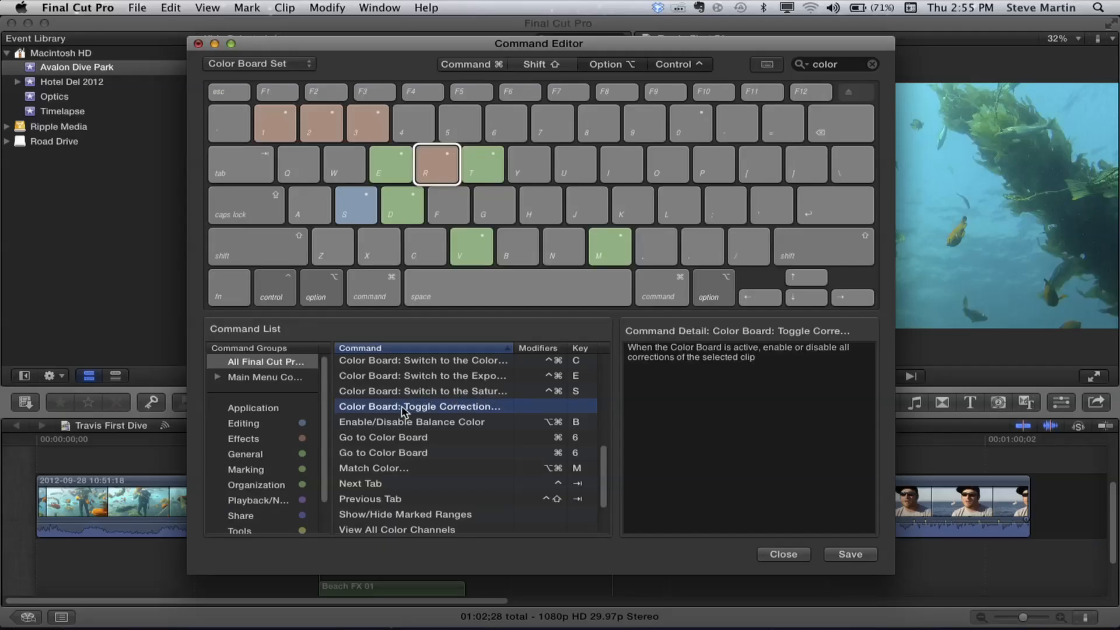
{"action": "left_click", "coordinate": [492, 205]}
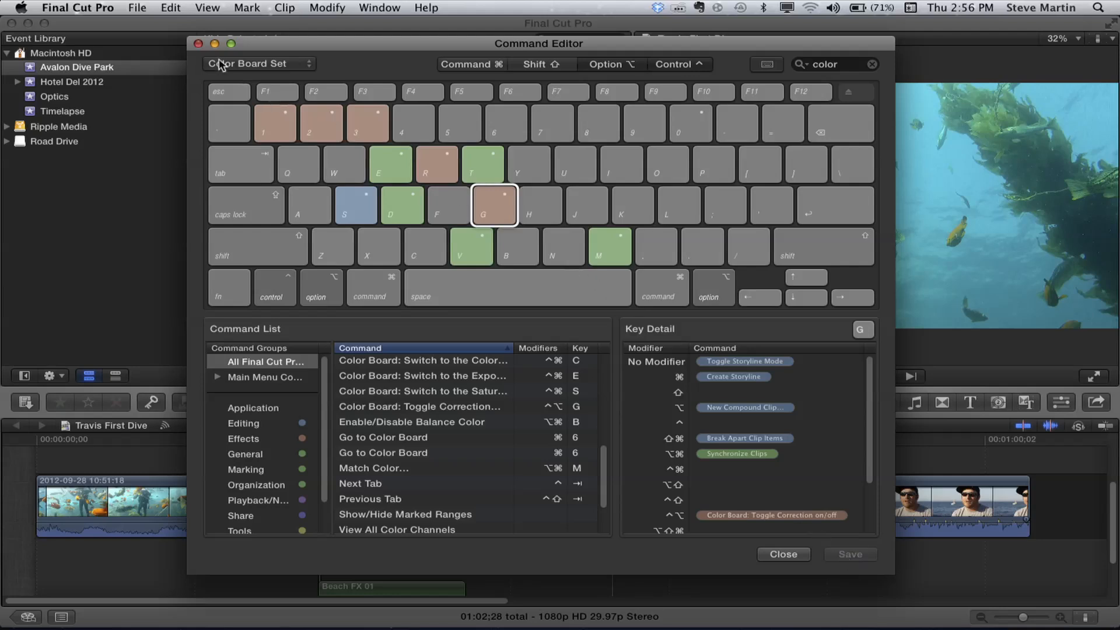
- Close the Command Editor and select the MVI_2281 interview clip in the timeline
{"action": "left_click", "coordinate": [781, 553]}
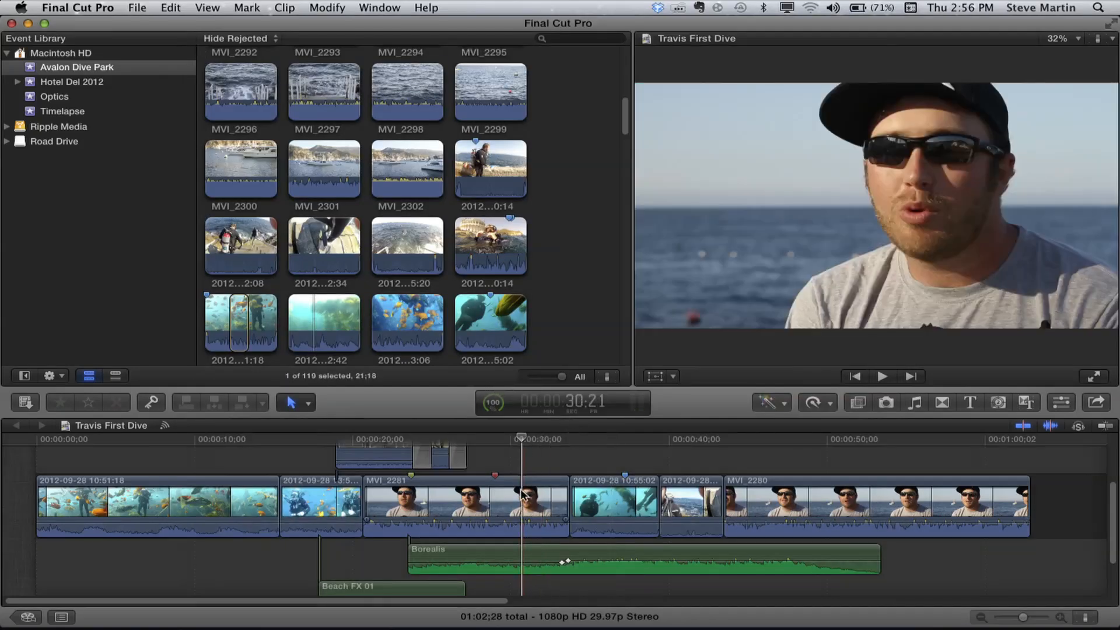
{"action": "left_click", "coordinate": [464, 504]}
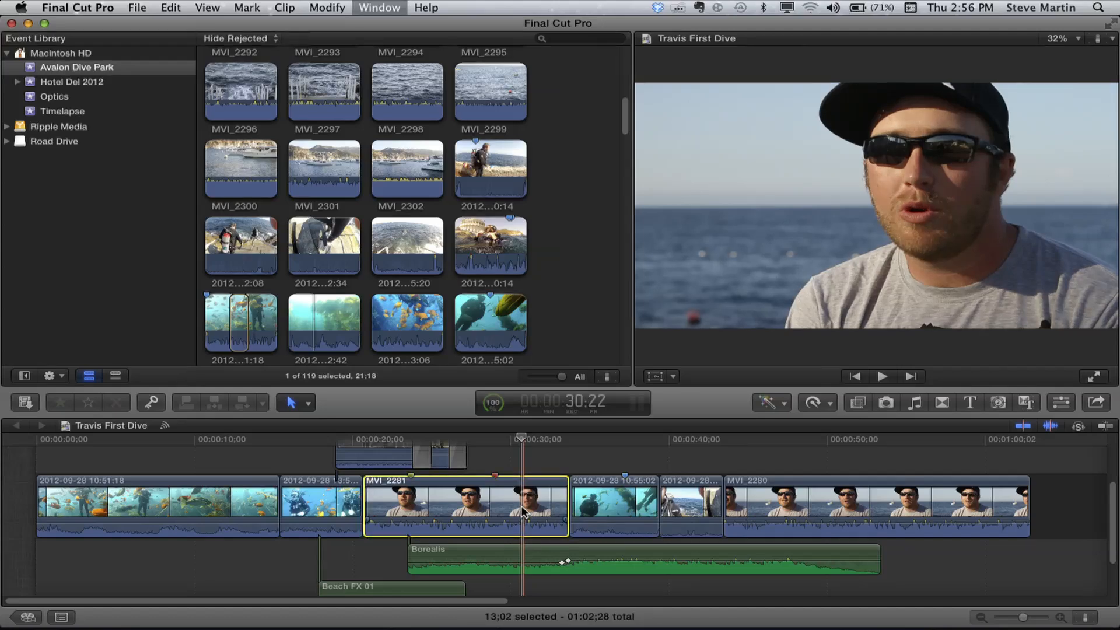
- On MVI_2281's Color Board lower Shadows exposure by 10% and add a 7% warm orange global tint
{"action": "left_click", "coordinate": [1060, 402]}
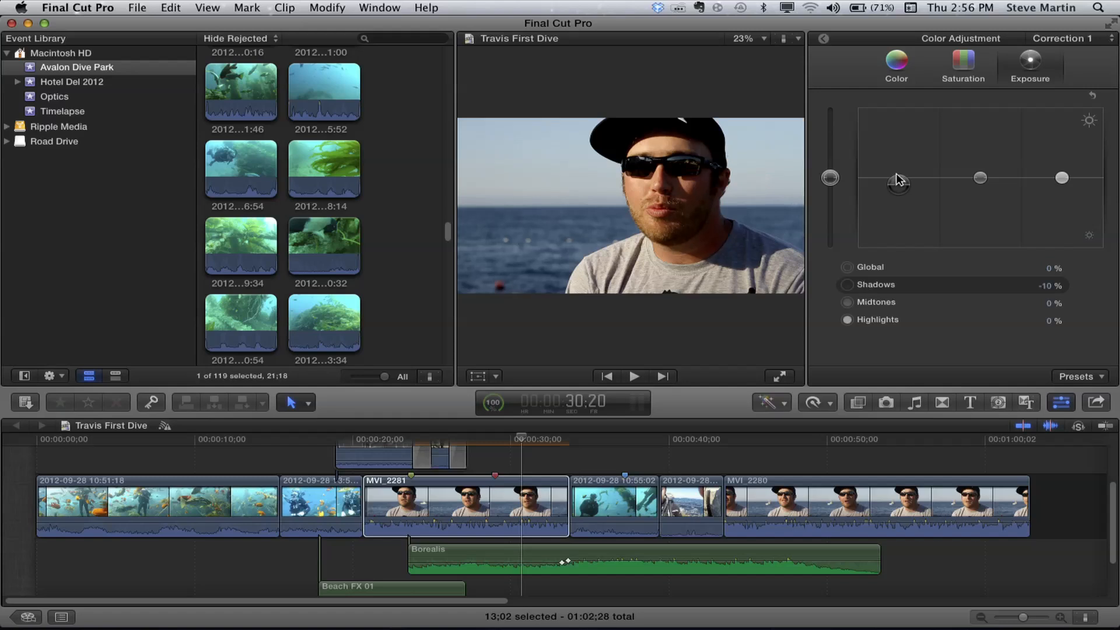
{"action": "left_click", "coordinate": [896, 64]}
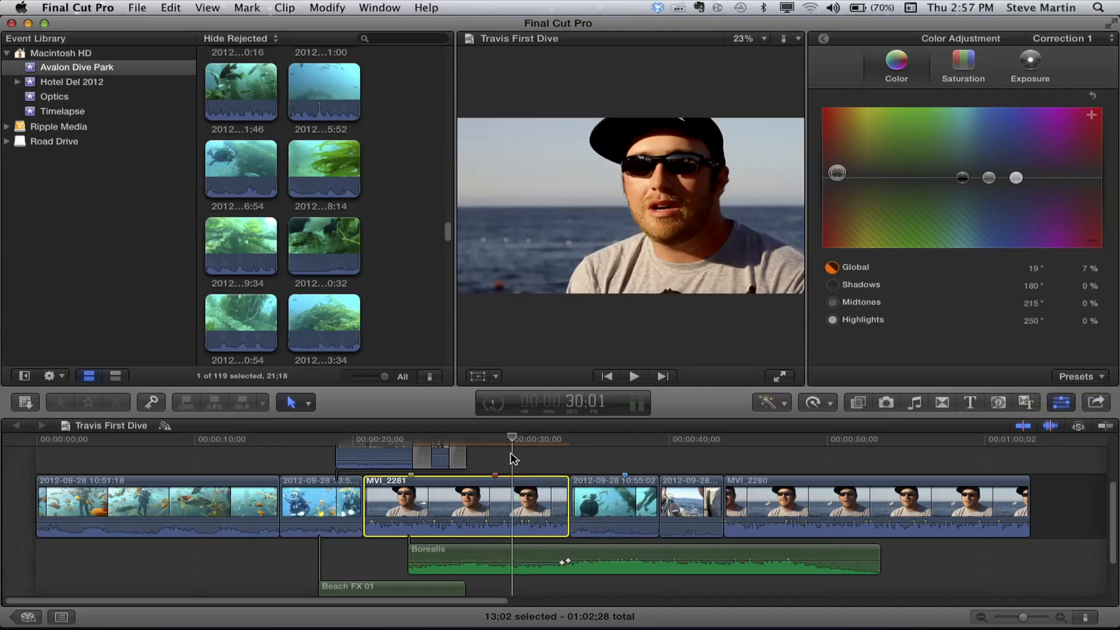
{"action": "left_click", "coordinate": [797, 438]}
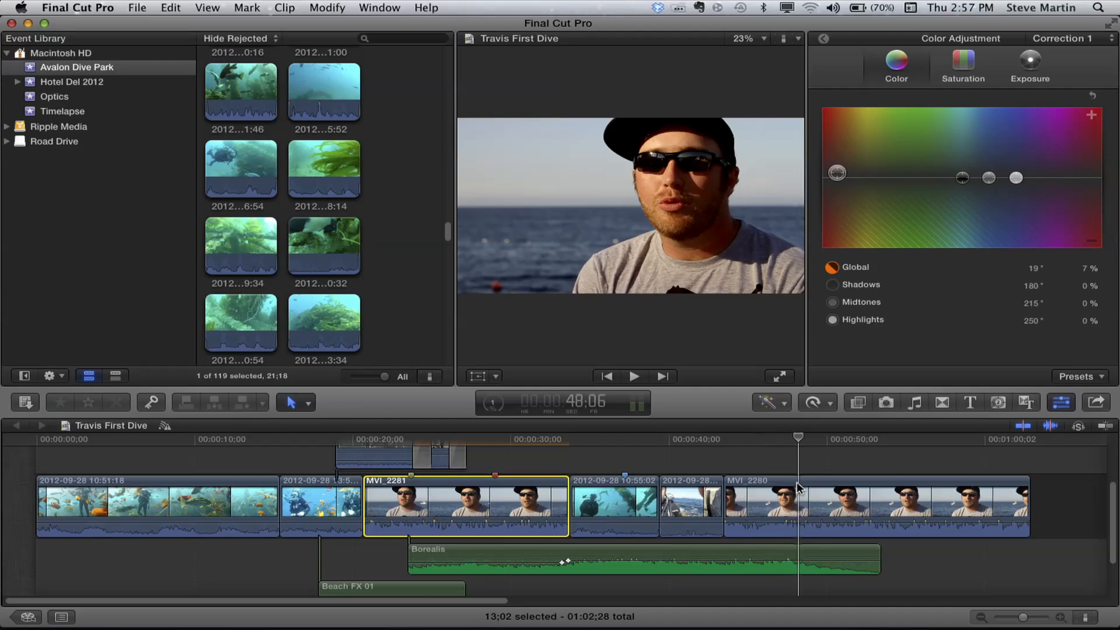
{"action": "left_click", "coordinate": [871, 507]}
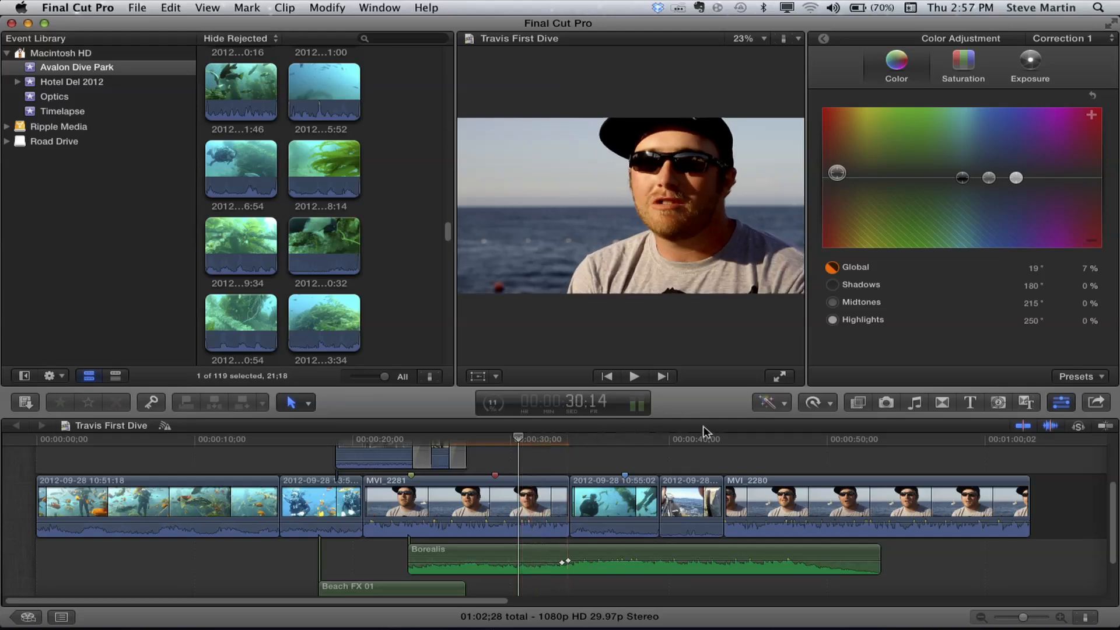
- Select MVI_2280 and apply the previous edit's warm correction with the new shortcut
{"action": "left_click", "coordinate": [850, 507]}
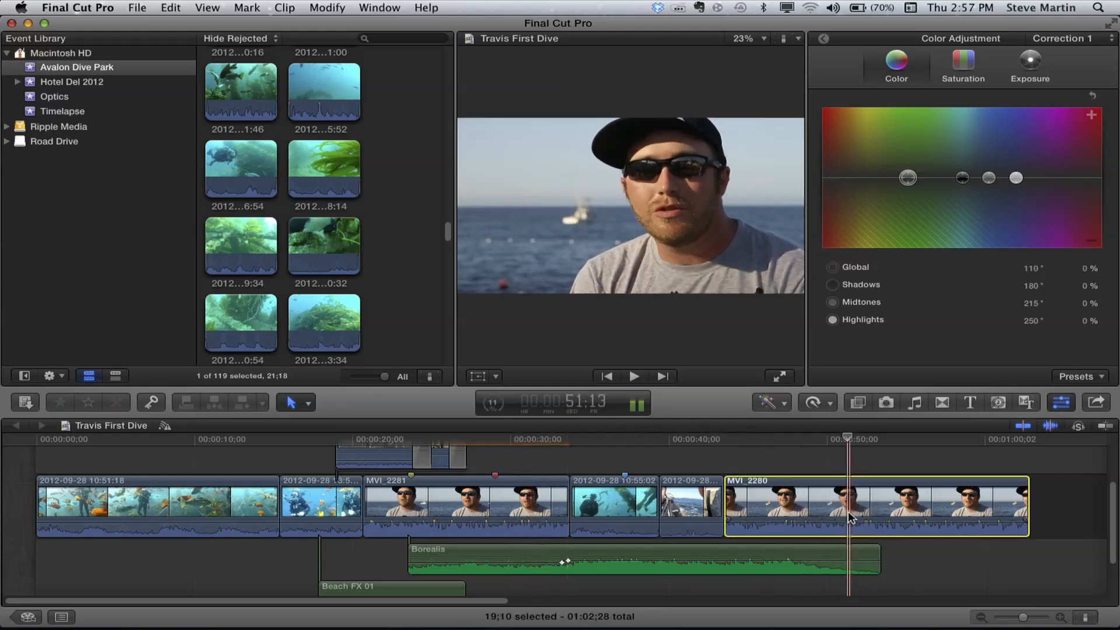
{"action": "left_click", "coordinate": [696, 511]}
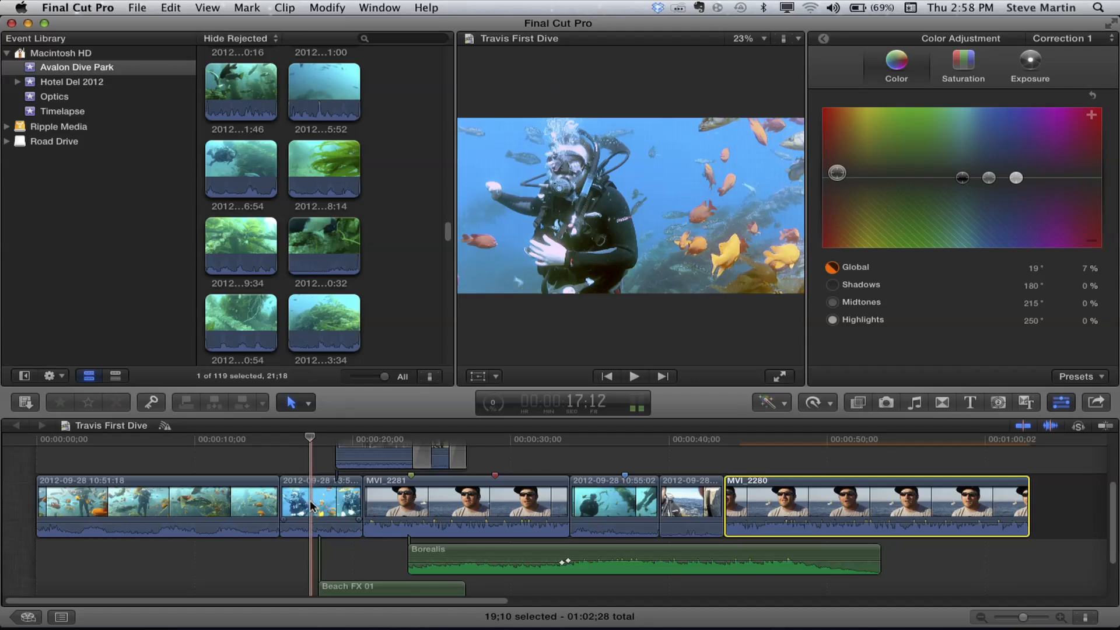
- Grade one underwater clip blue (shadows −5%, midtones −7%, highlights −6%) and copy it to the next
{"action": "left_click", "coordinate": [322, 504]}
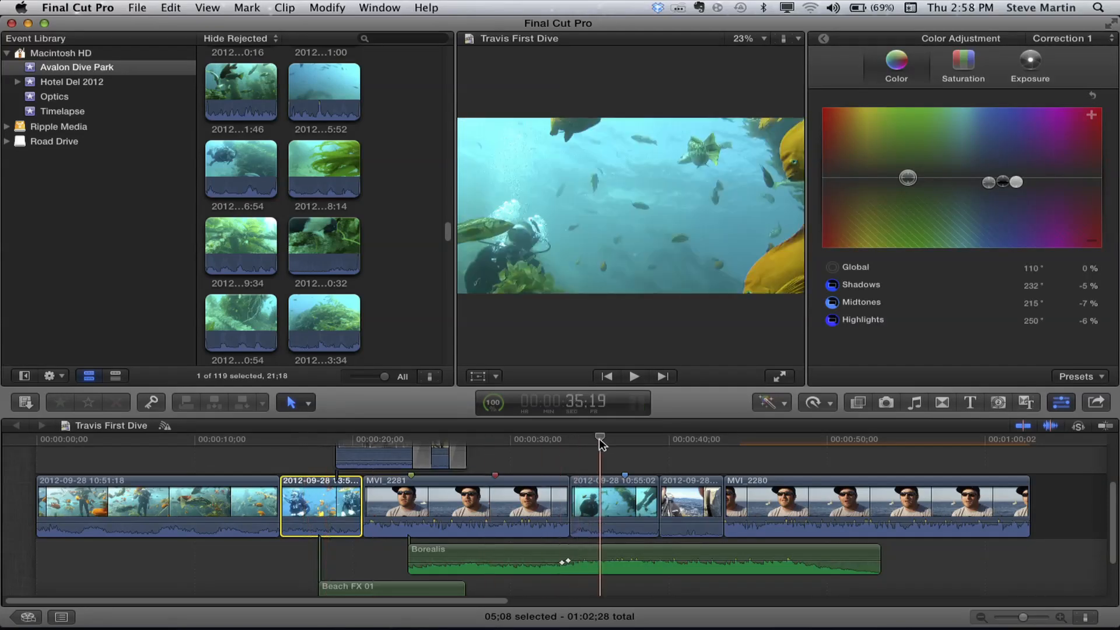
{"action": "left_click", "coordinate": [612, 508]}
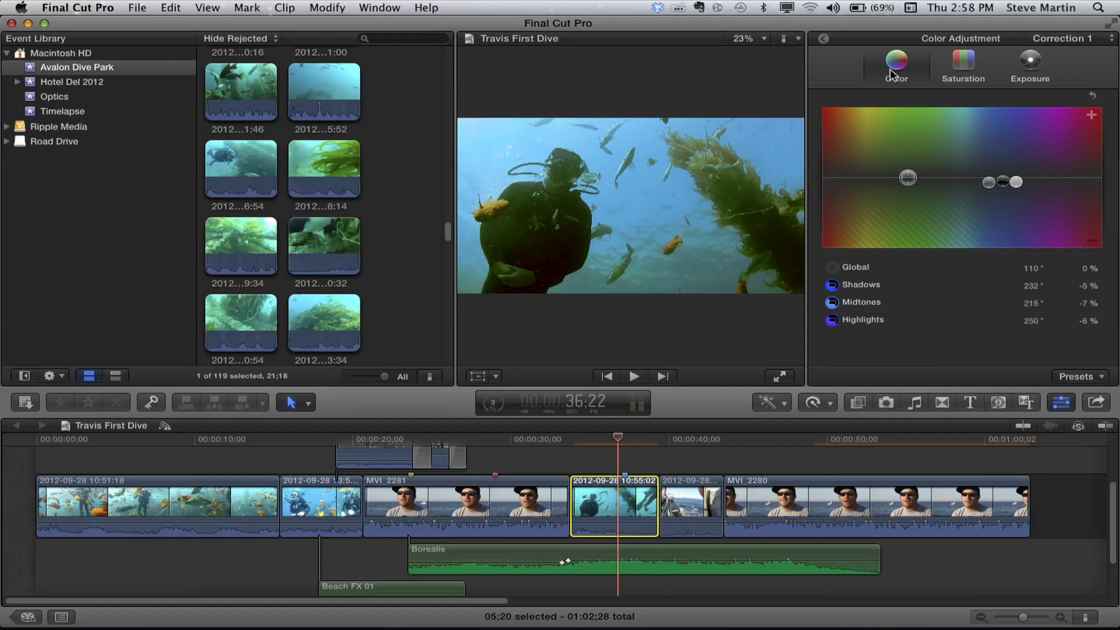
{"action": "mouse_move", "coordinate": [1003, 189]}
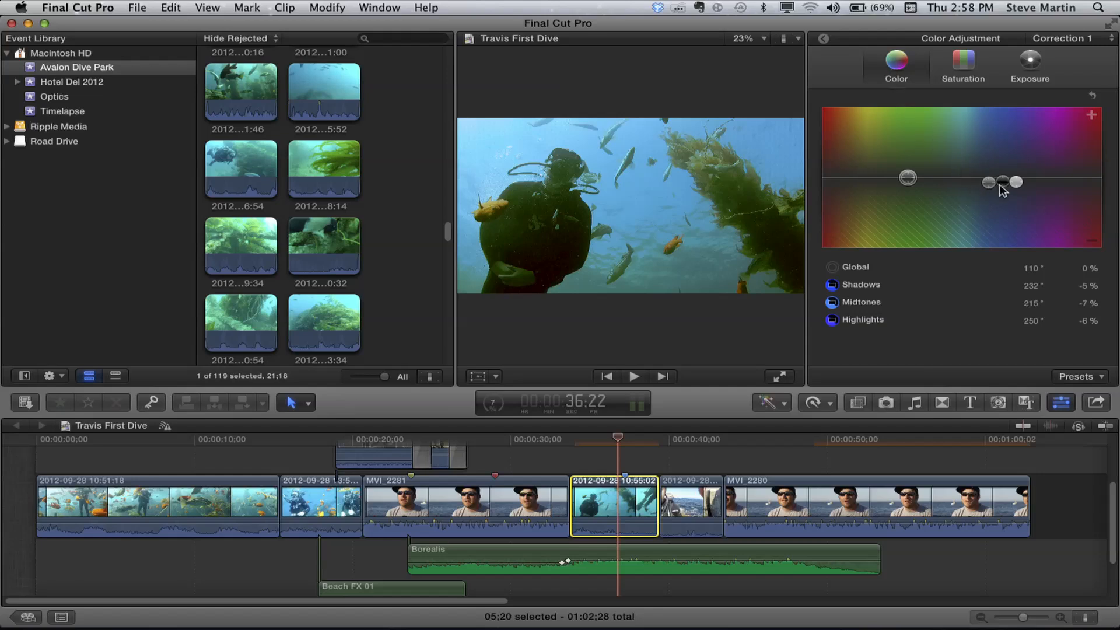